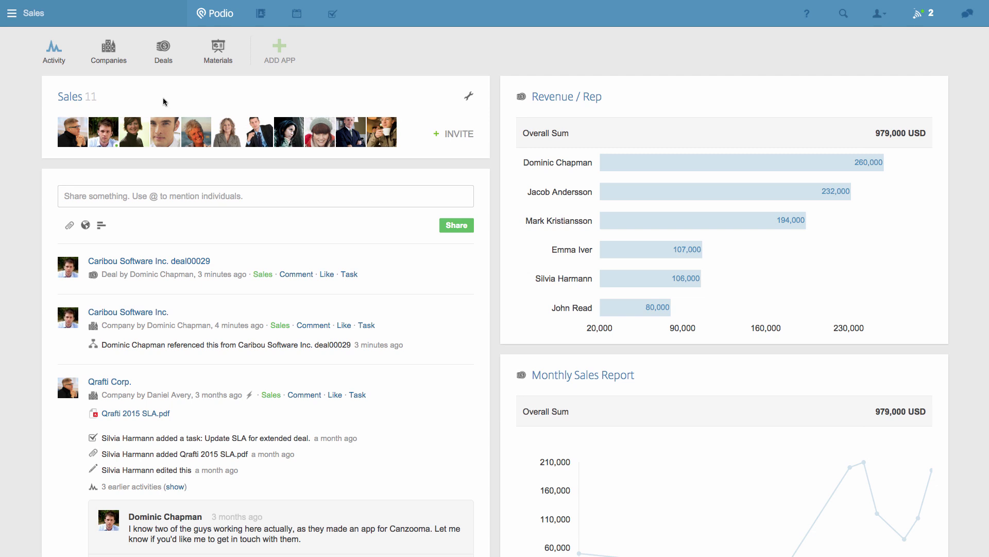
mouse_move(166, 101)
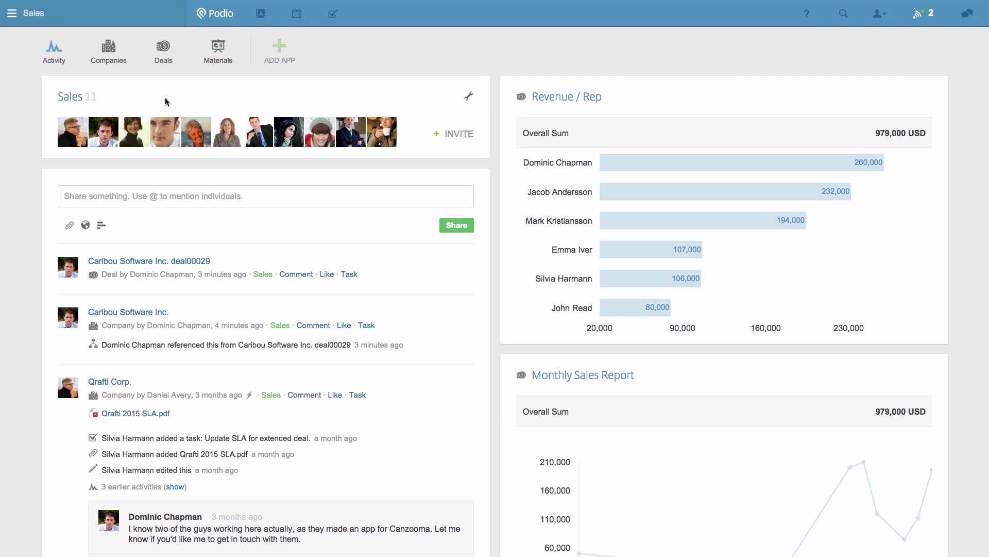
mouse_move(117, 76)
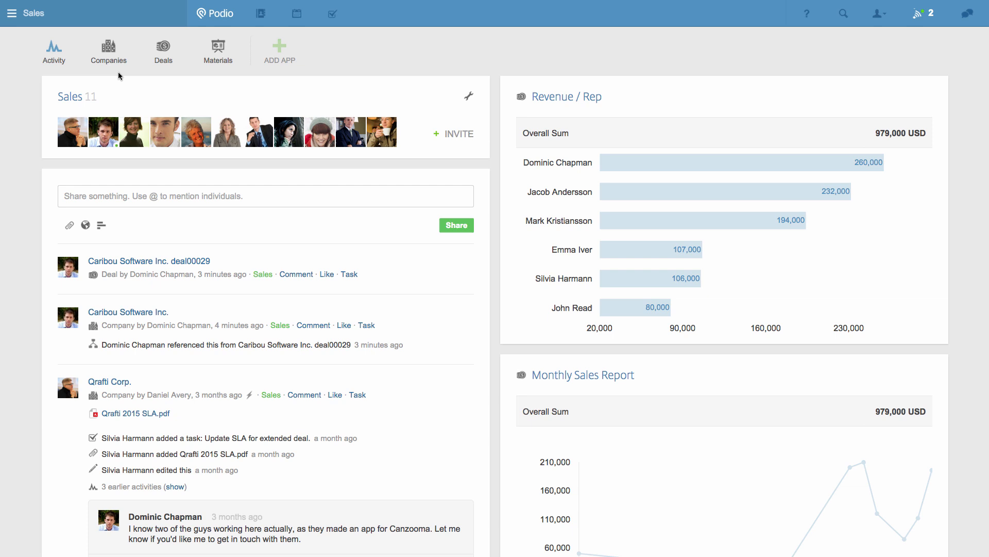
View the Companies list of 26, then open the Deals app listing all 22 deals.
click(108, 51)
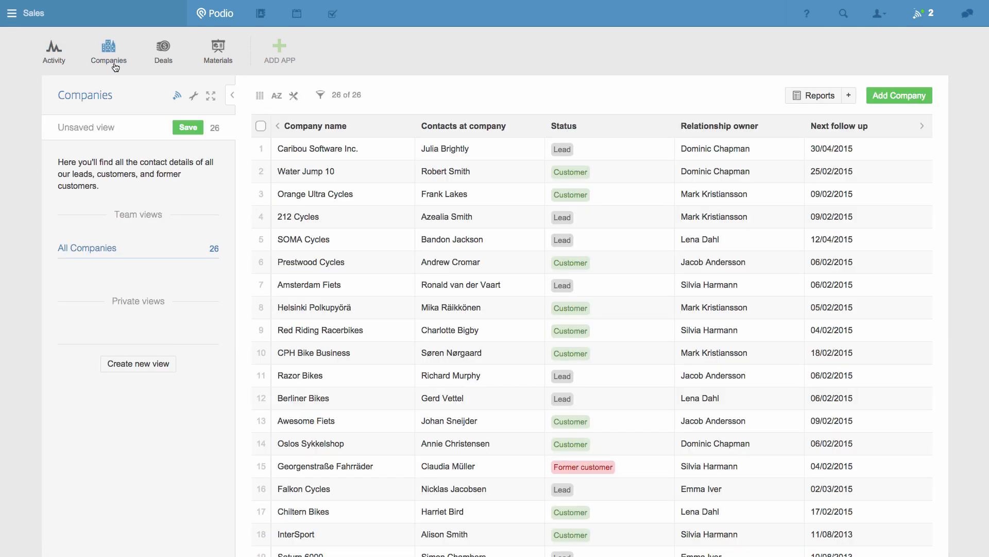
click(317, 148)
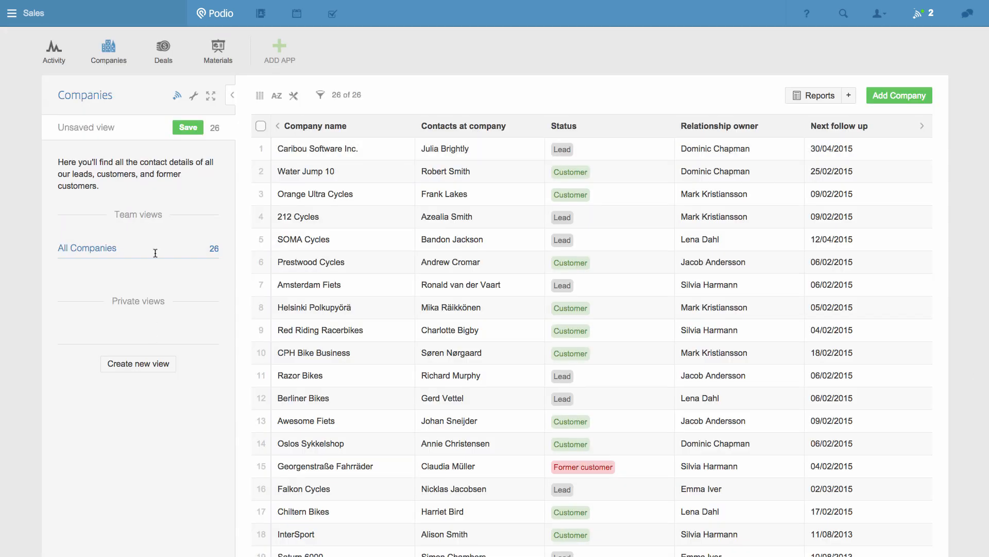
click(163, 50)
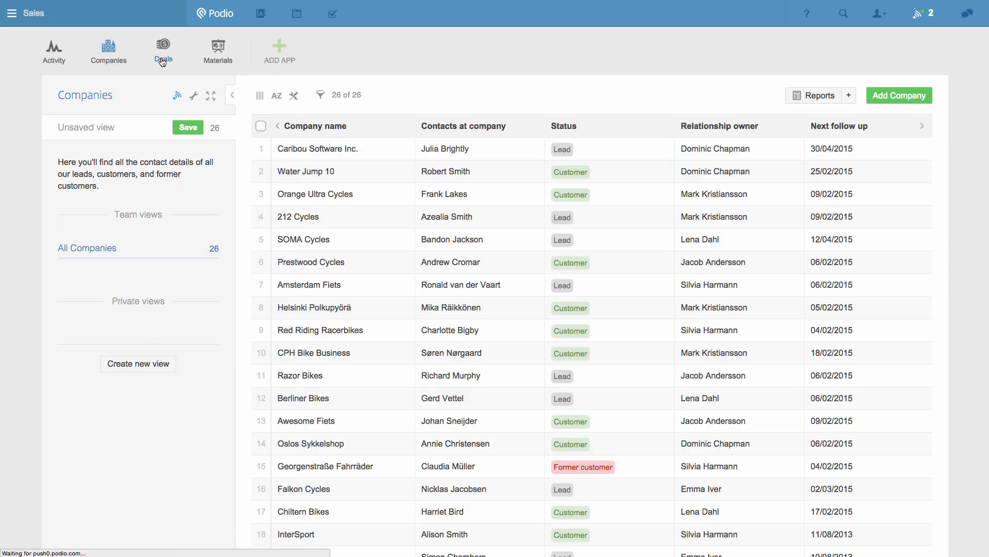
click(163, 50)
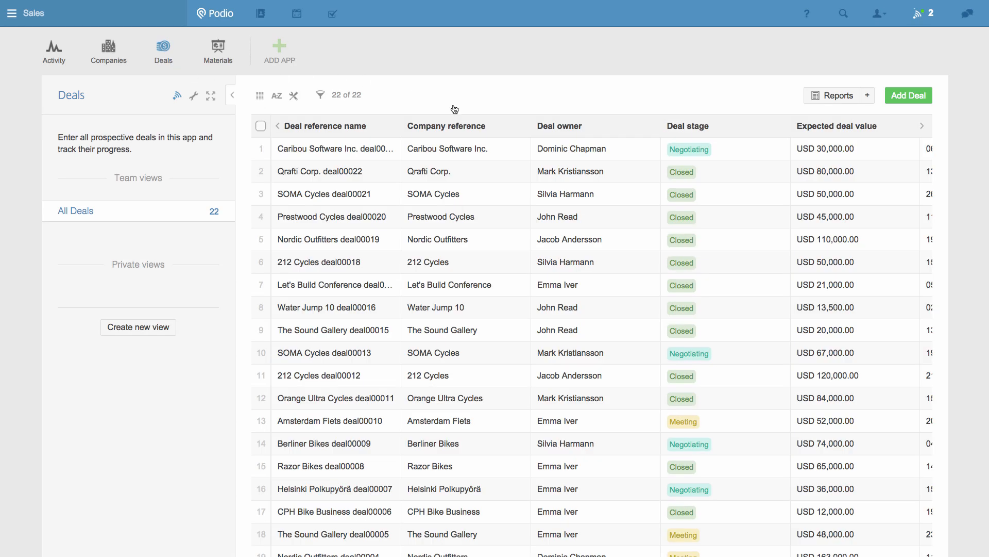
click(327, 149)
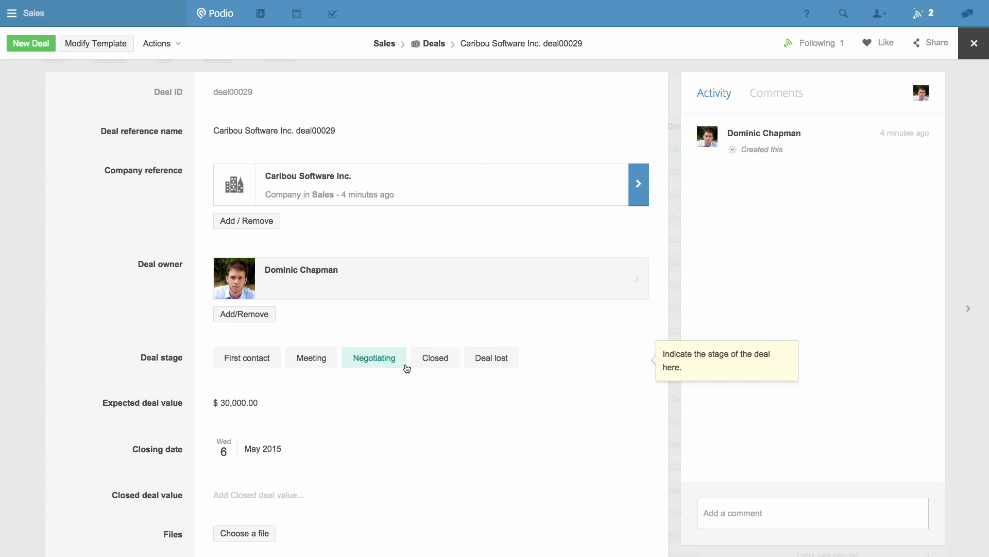
mouse_move(175, 338)
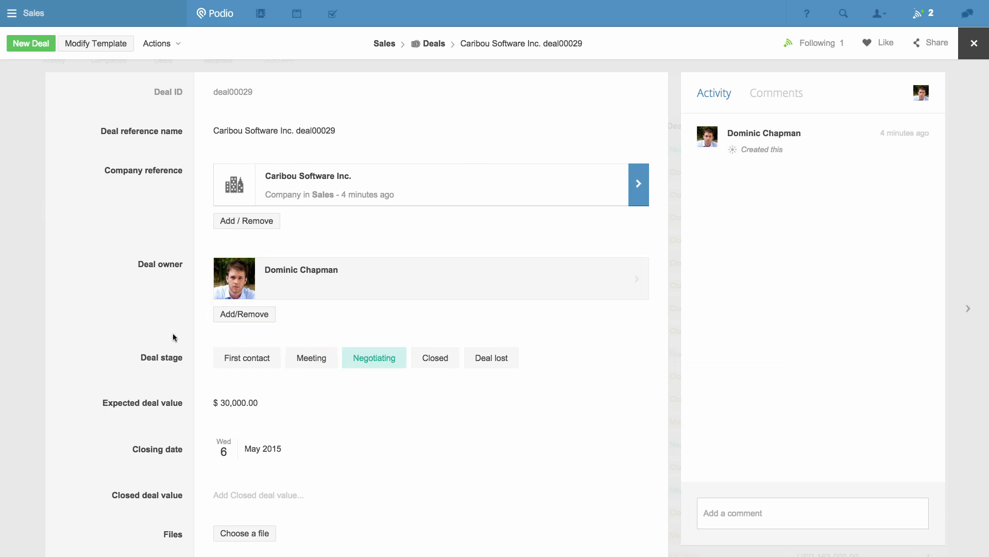
mouse_move(145, 325)
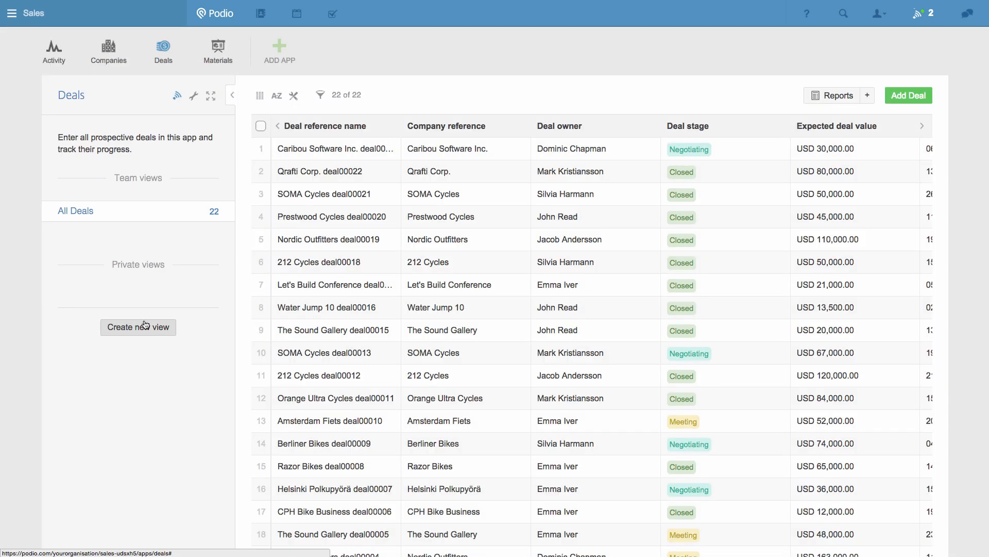
mouse_move(186, 113)
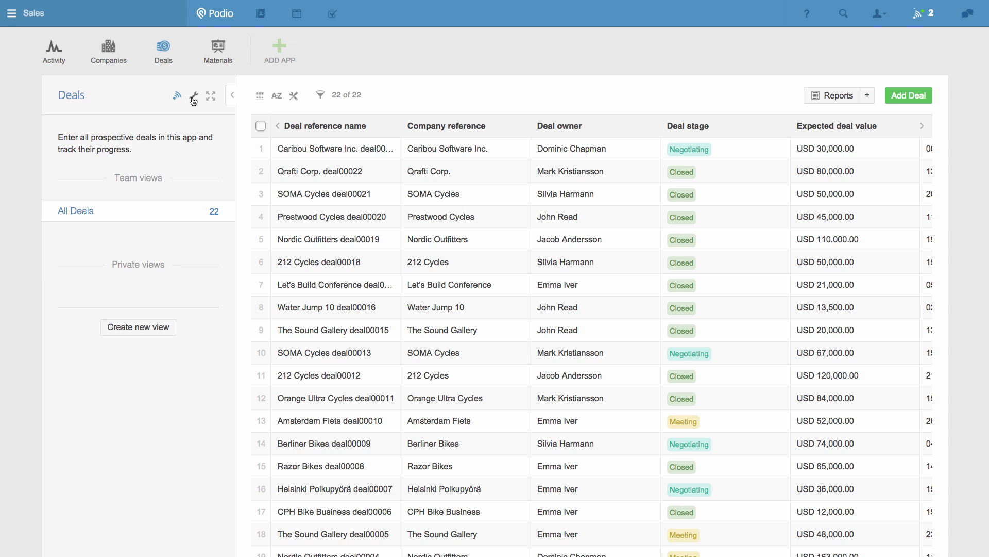
Create a new Deals workflow with the Deal Updated trigger.
click(193, 96)
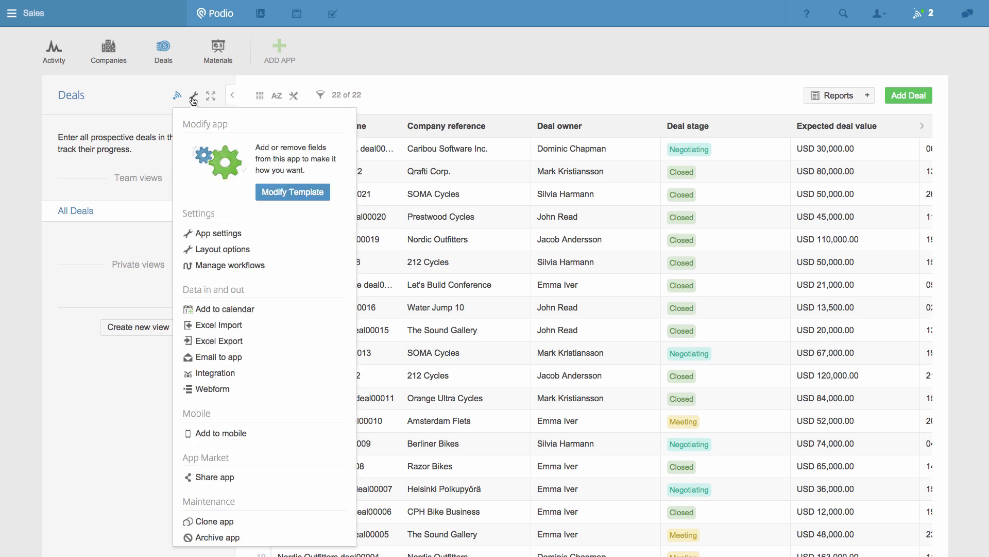
click(230, 265)
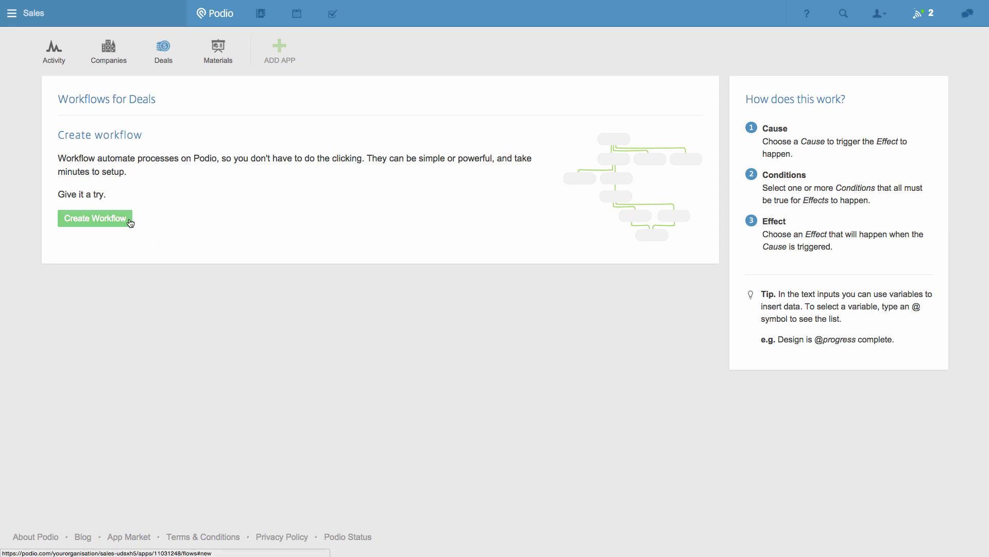
click(95, 217)
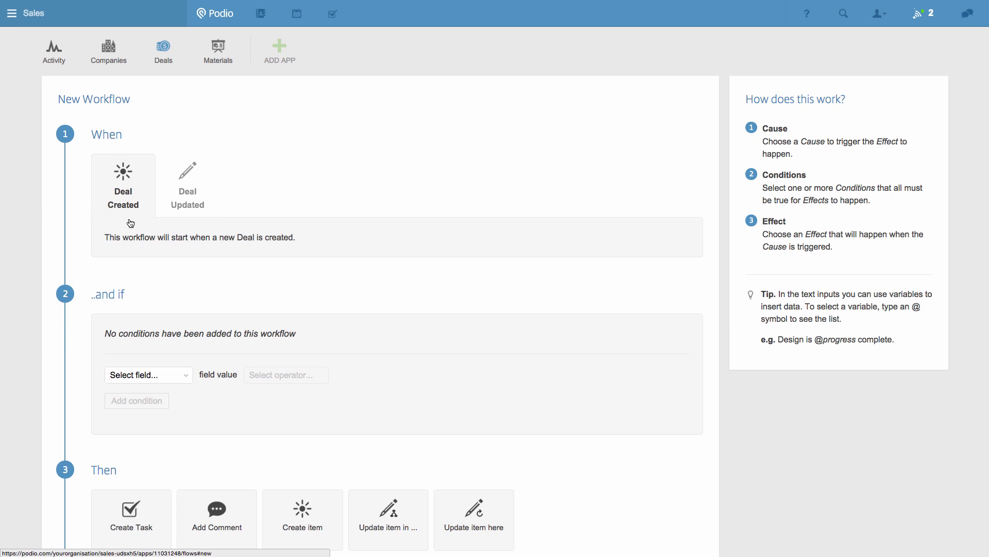
click(186, 183)
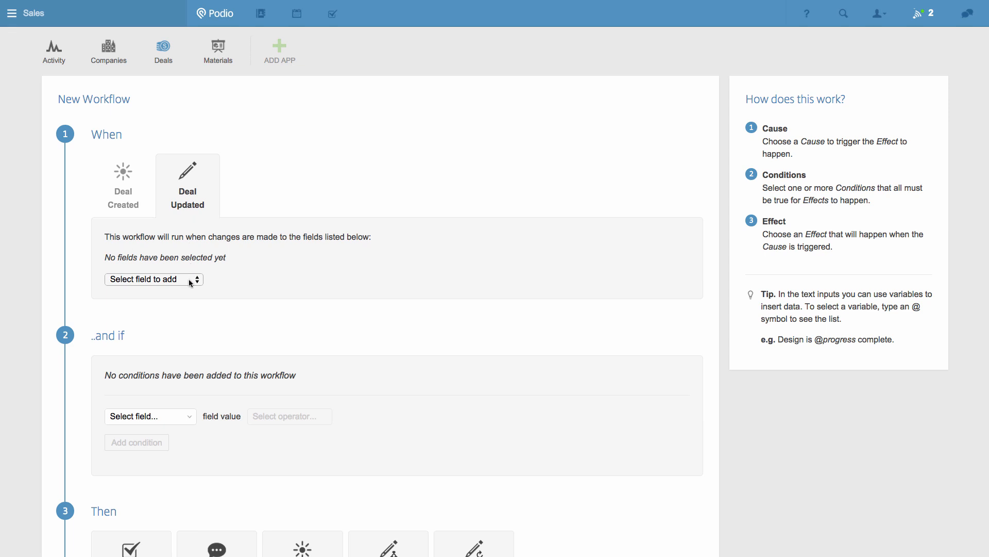
Trigger on Deal stage changes and require future Deal stage to equal Closed.
click(153, 278)
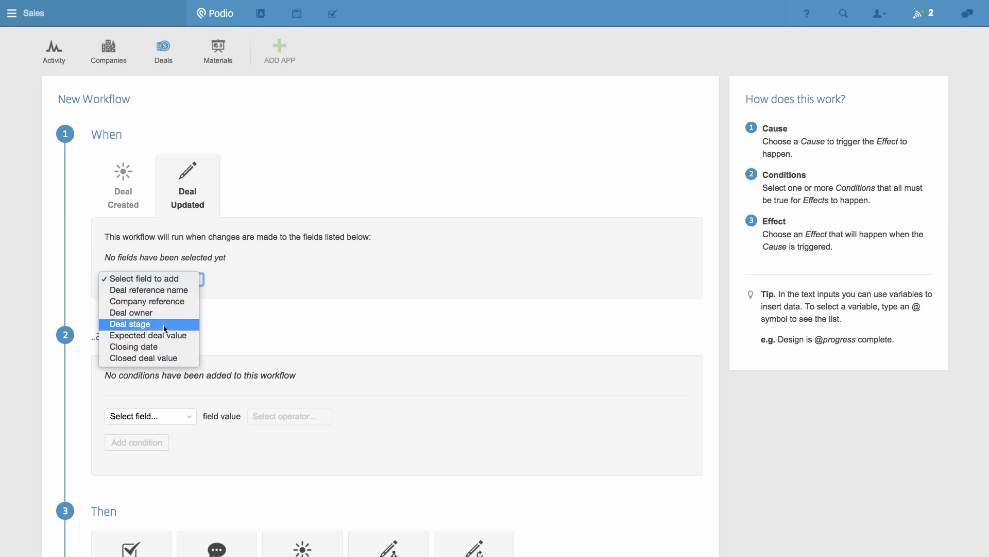
click(130, 323)
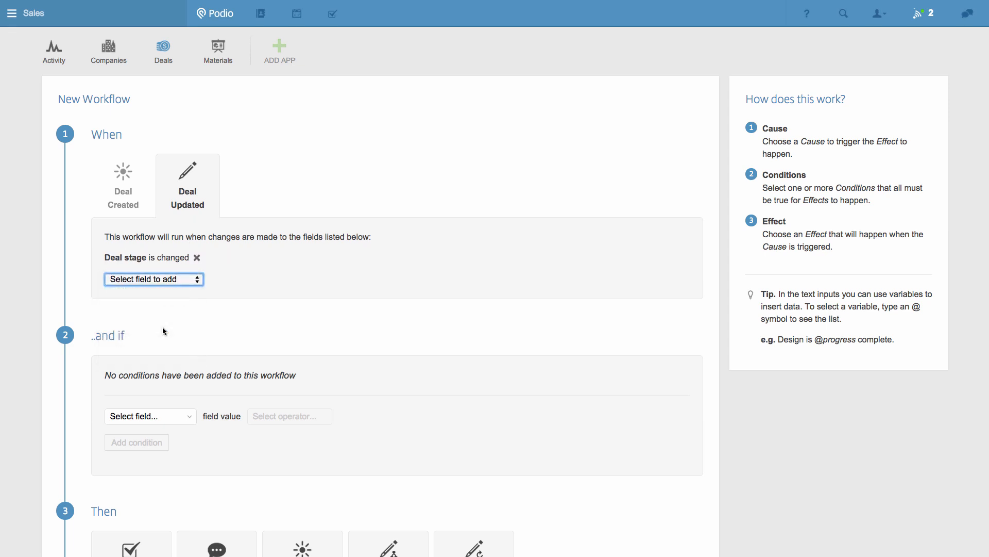
scroll(down, 3)
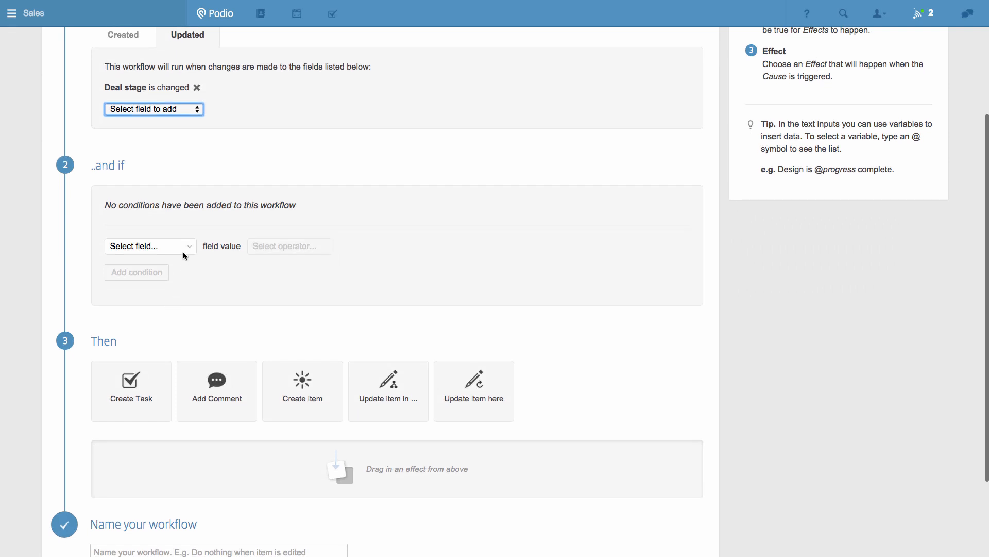
click(150, 245)
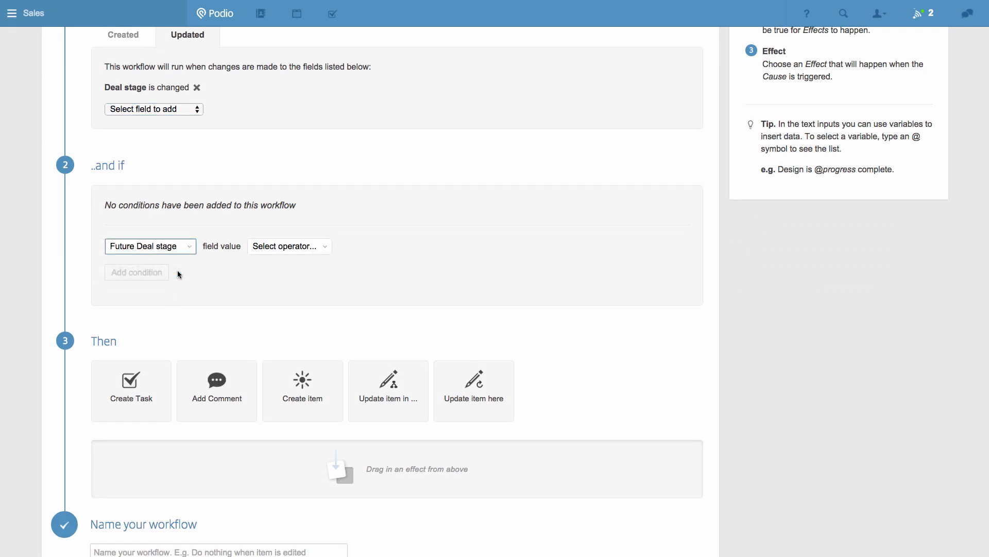
mouse_move(312, 255)
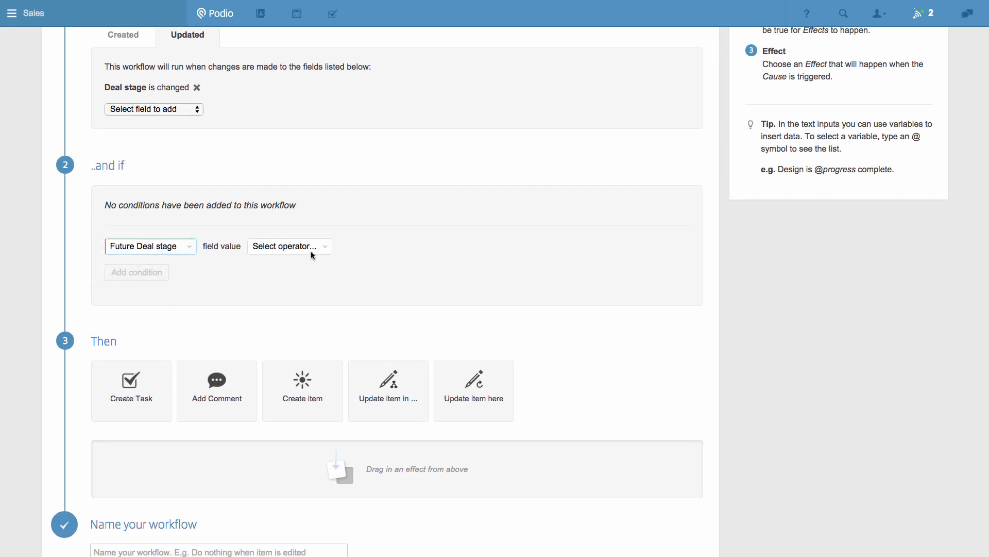
click(289, 245)
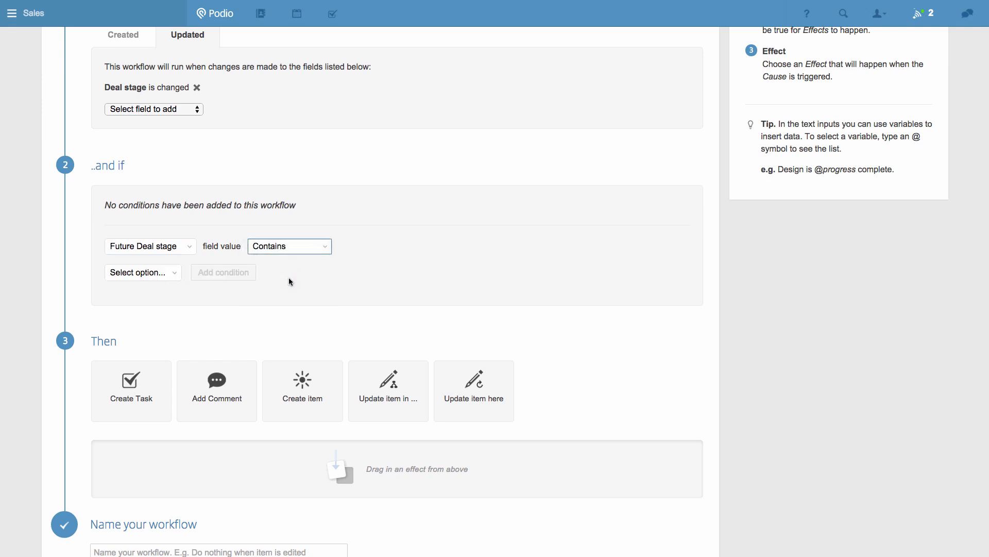
click(143, 272)
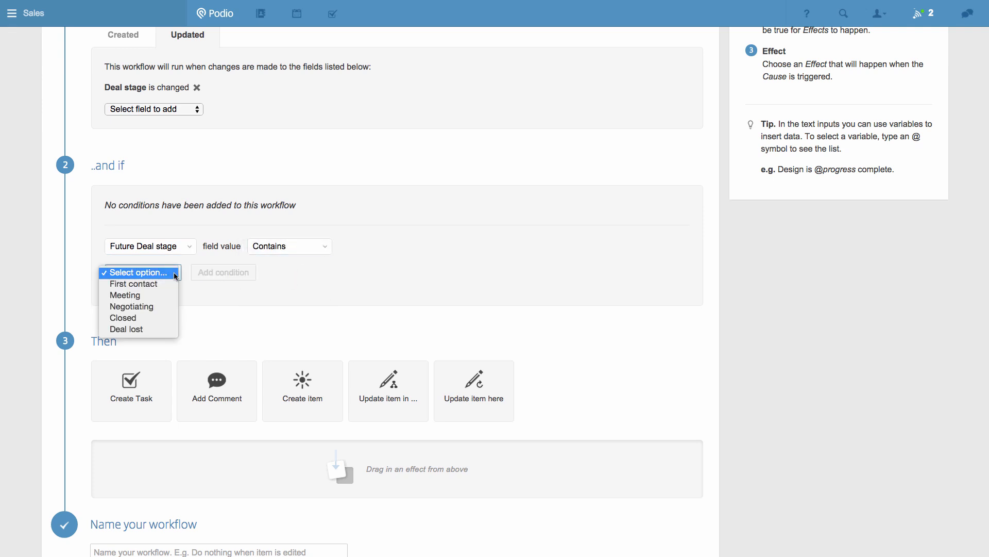
click(124, 317)
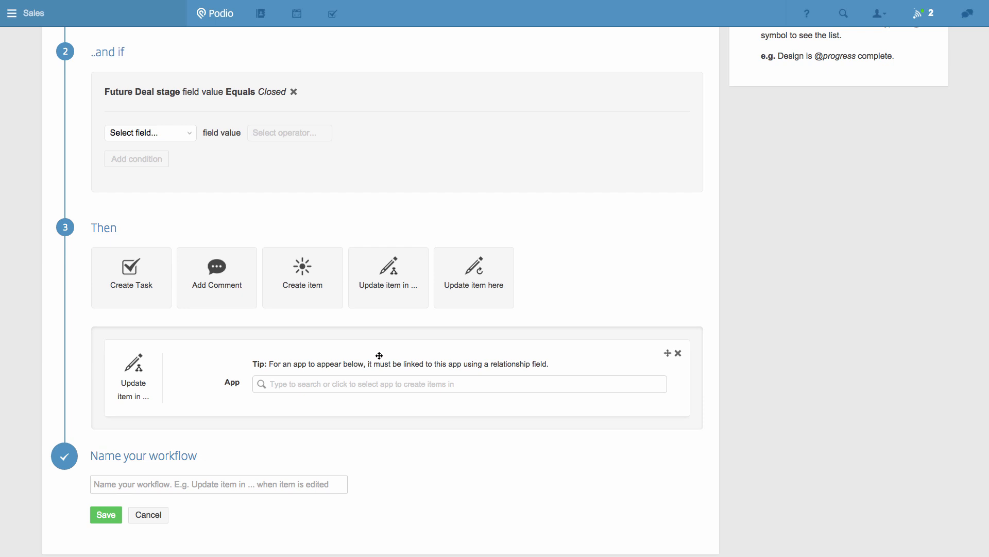
Update the linked company via Company reference, setting its Status to Customer.
click(459, 383)
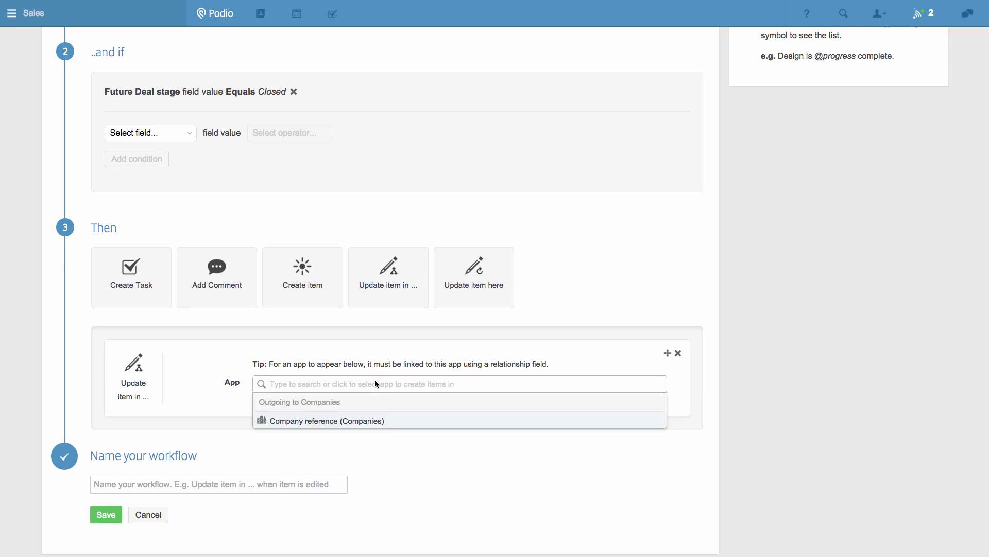
click(325, 421)
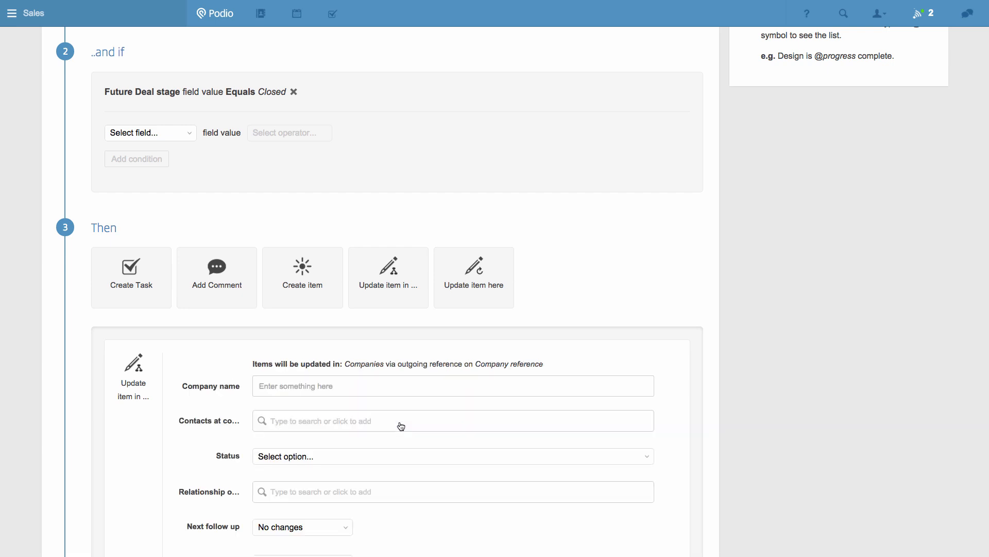
scroll(down, 3)
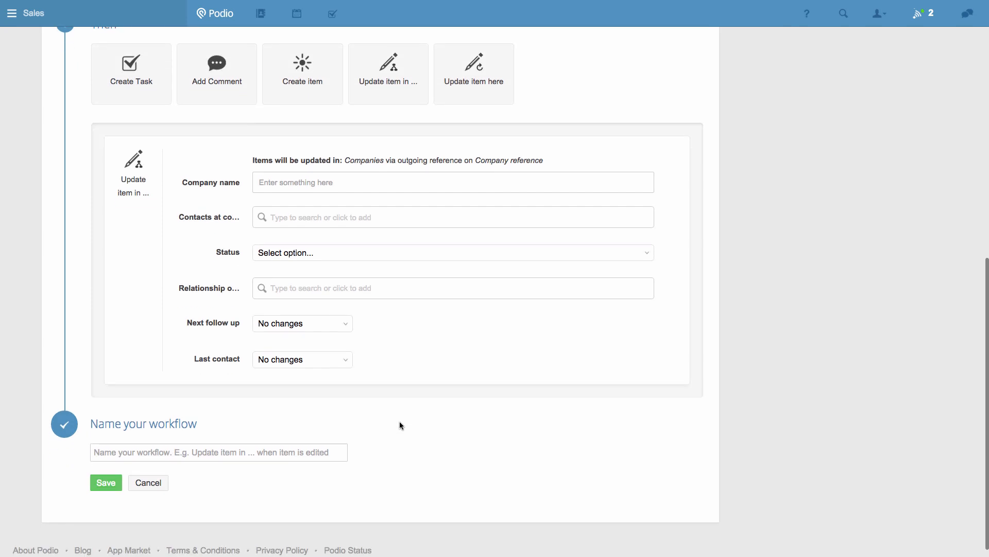
click(452, 252)
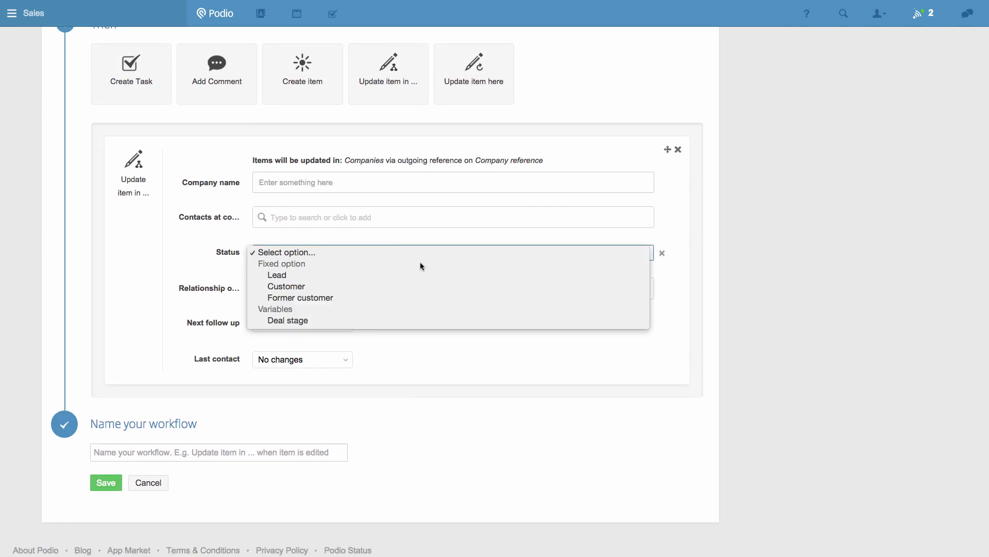
click(286, 286)
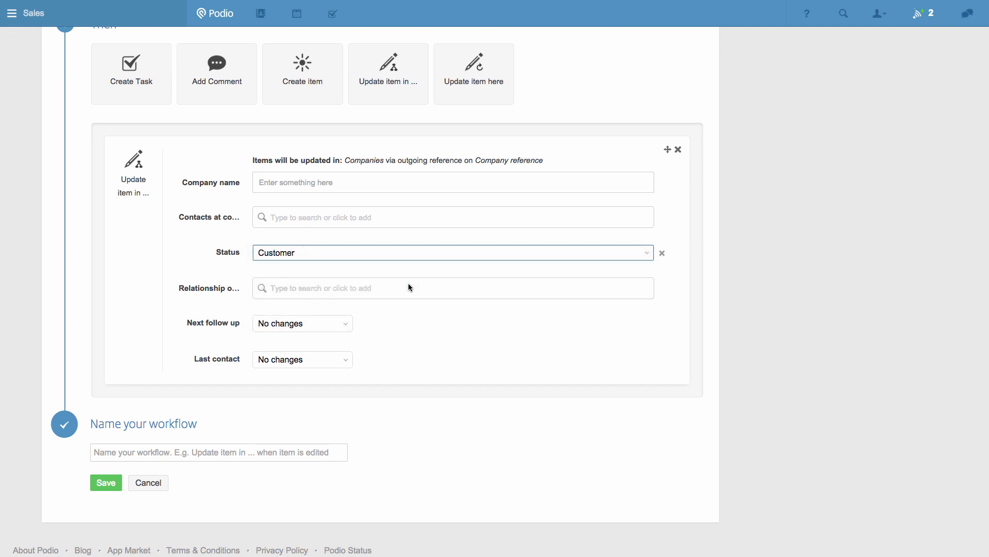
Base both Last contact and Next follow up on Today.
scroll(down, 3)
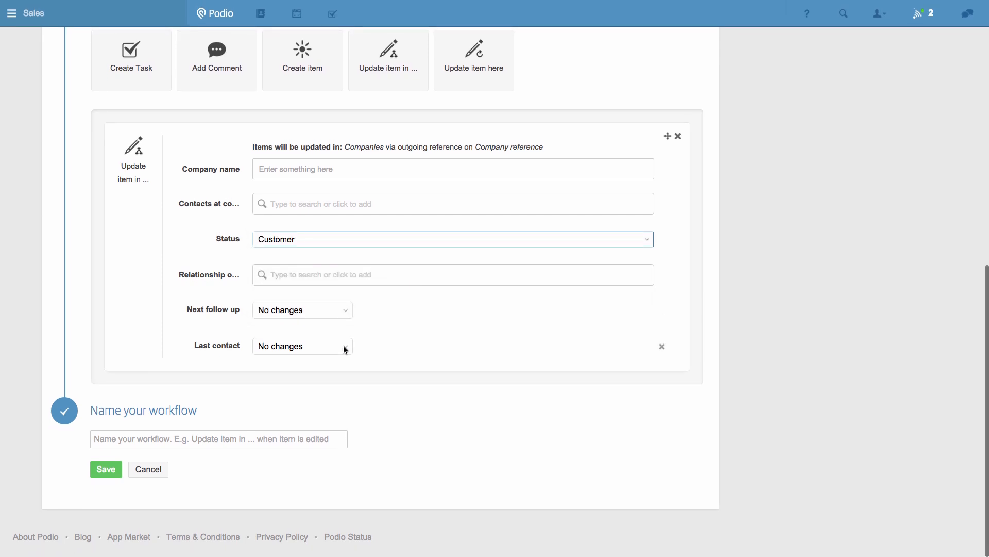
click(301, 346)
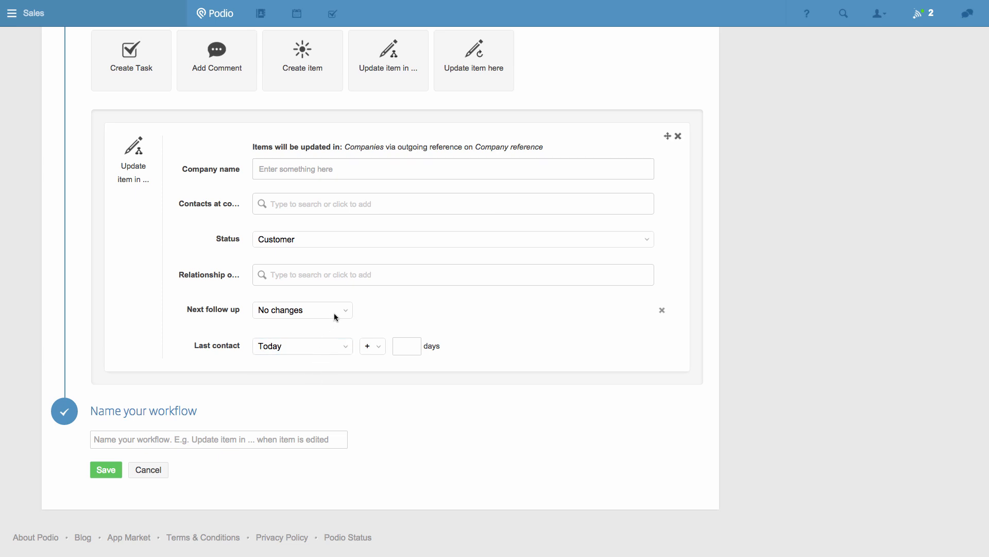
click(302, 310)
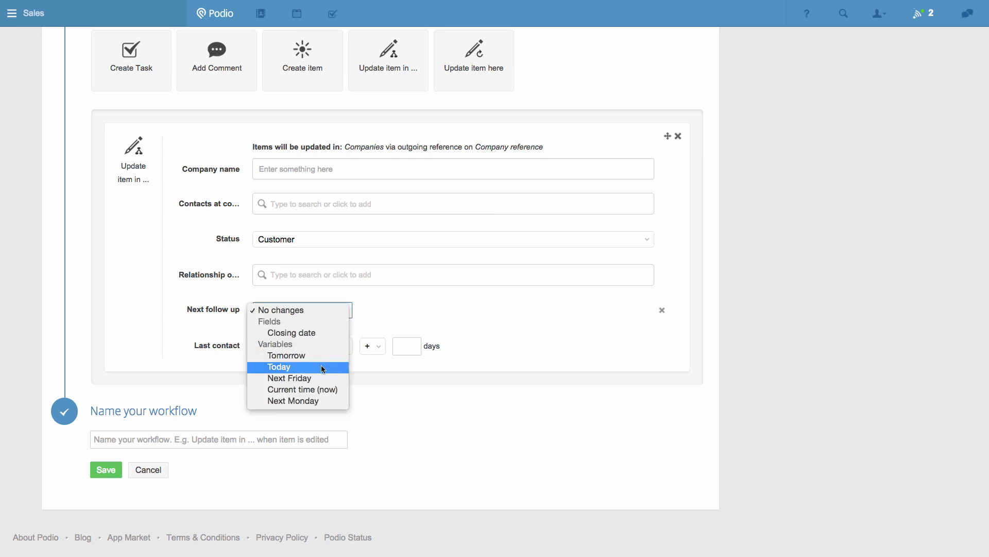
click(279, 366)
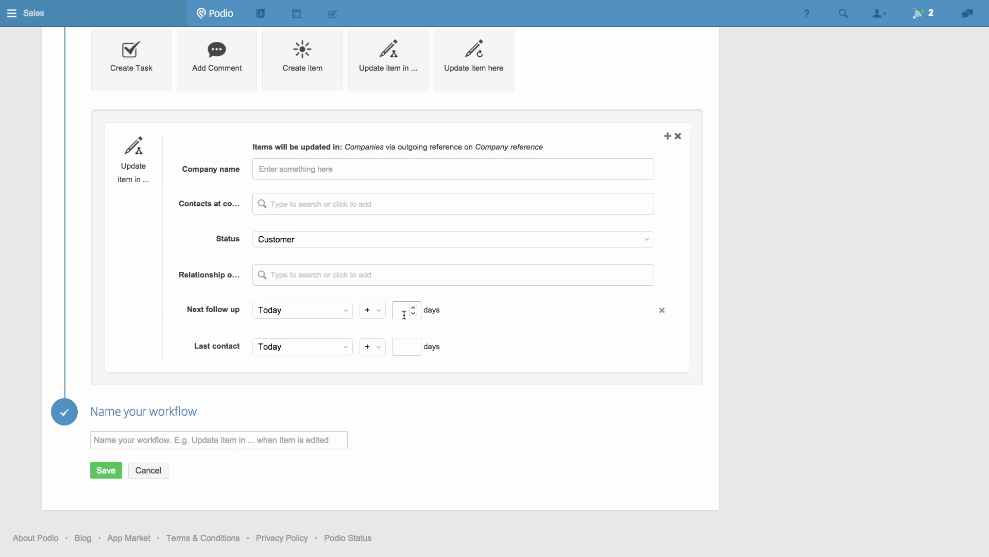
Set Next follow up to Today plus 4 days, name the workflow 'New customer closed', and save.
text(4)
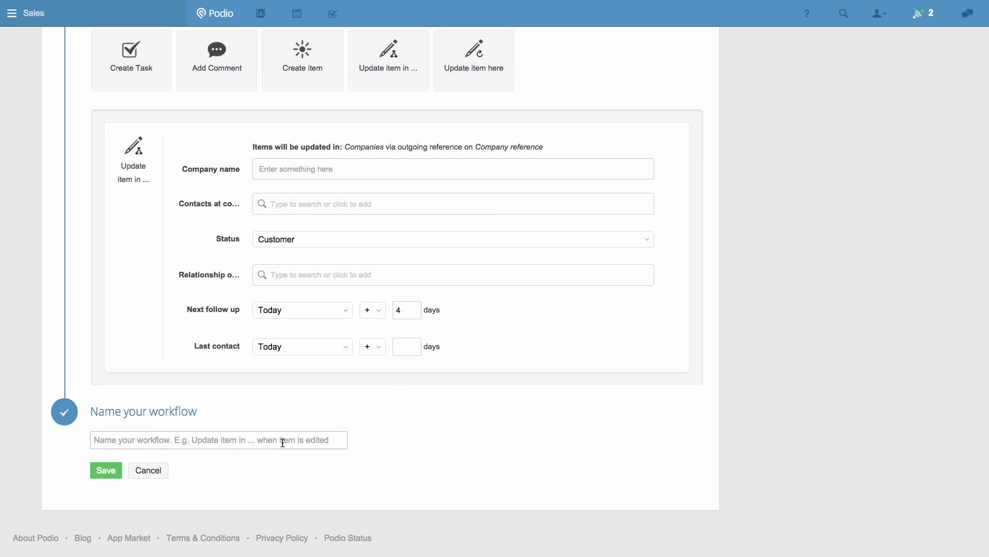
text(New customer clo)
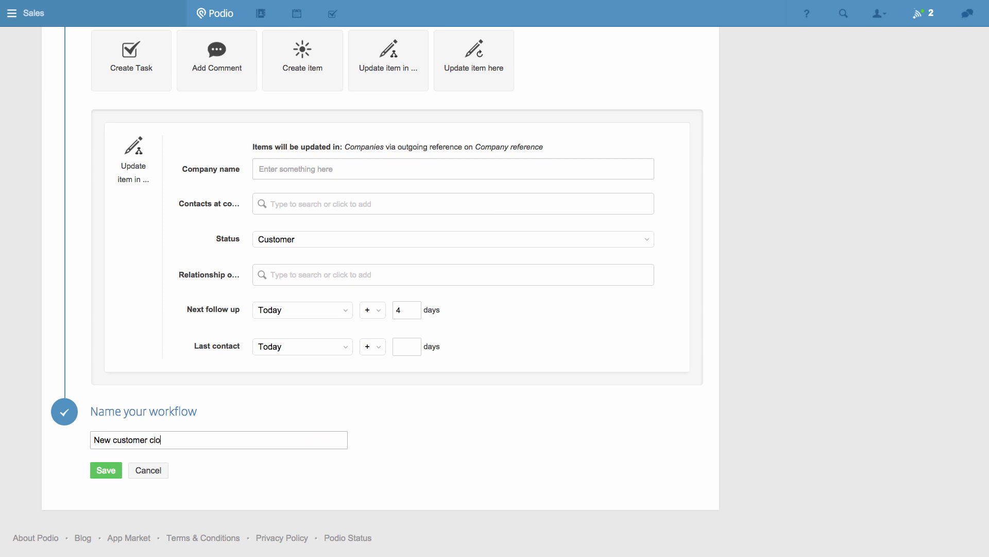
text(sed)
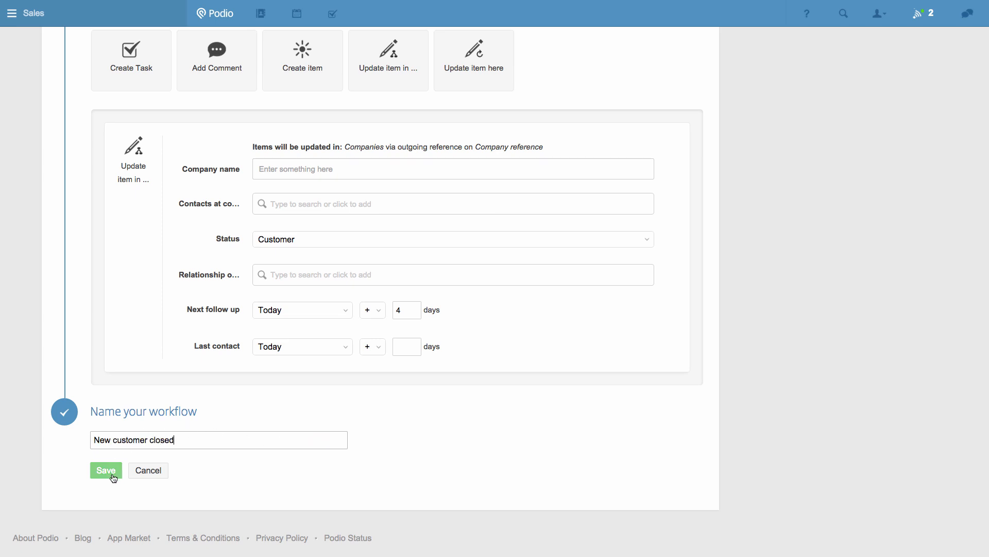
click(106, 470)
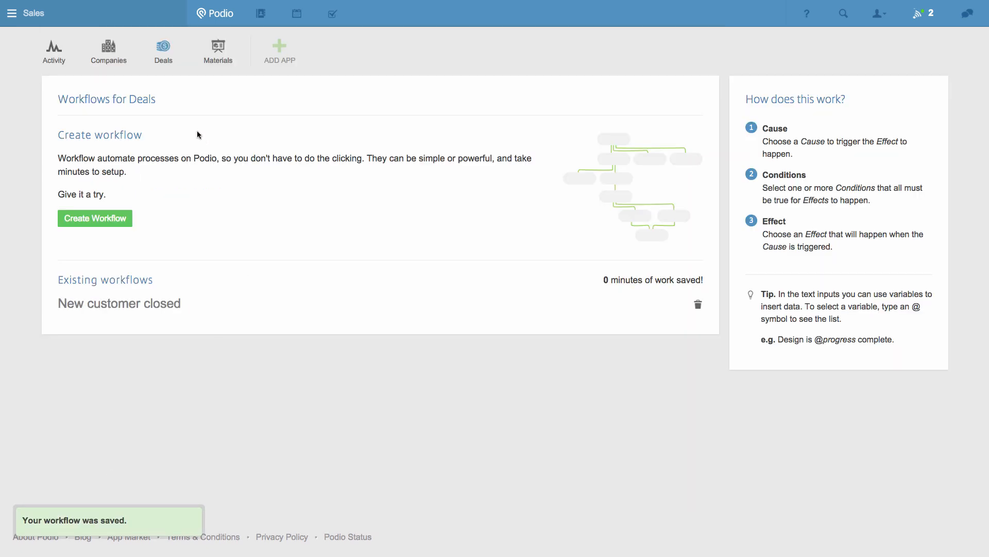
Set the Caribou Software Inc. deal's stage to Closed to test the workflow.
click(163, 50)
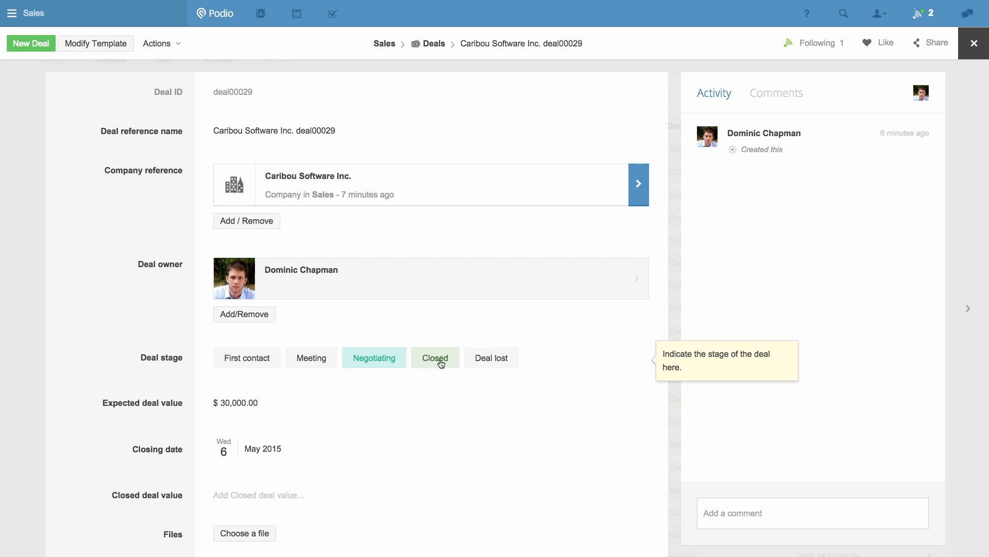
click(435, 357)
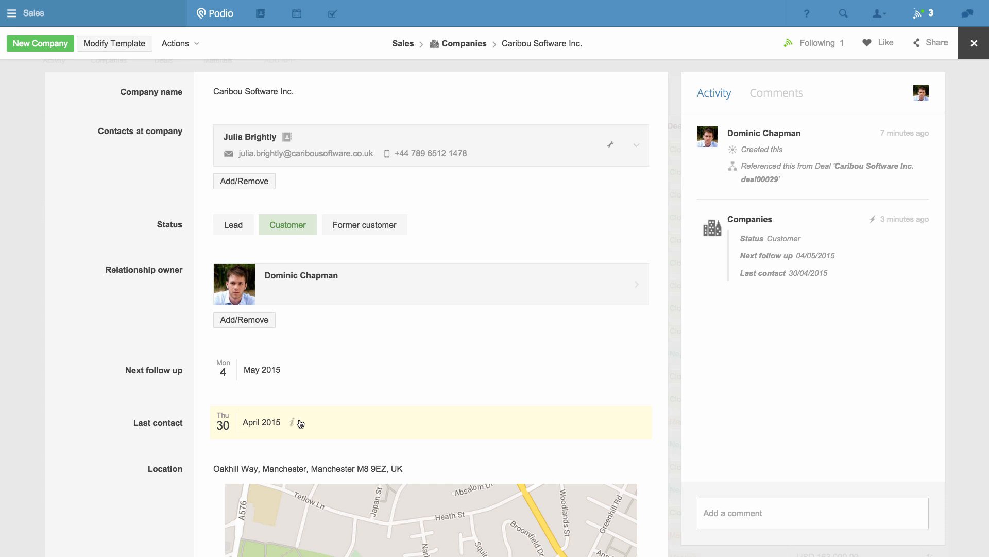
mouse_move(781, 367)
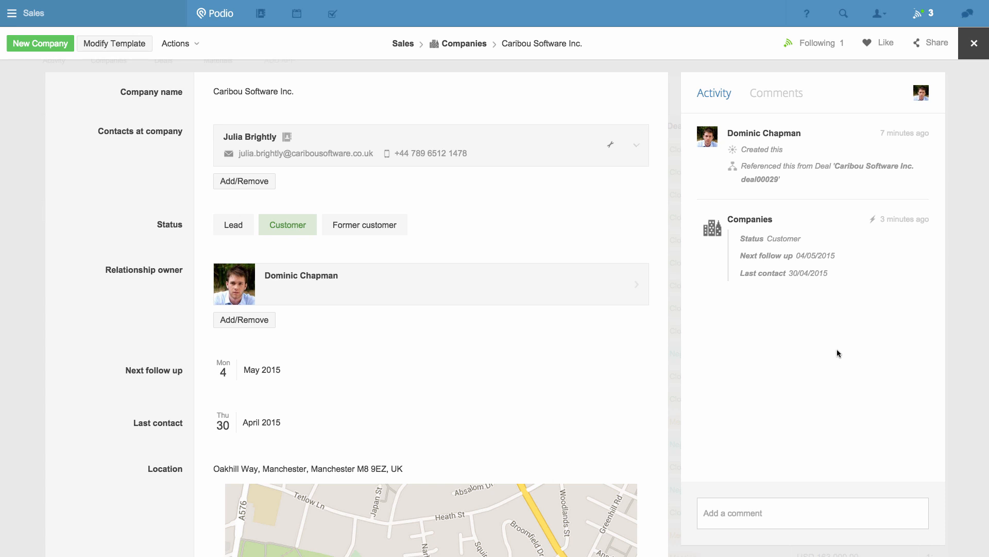
mouse_move(108, 209)
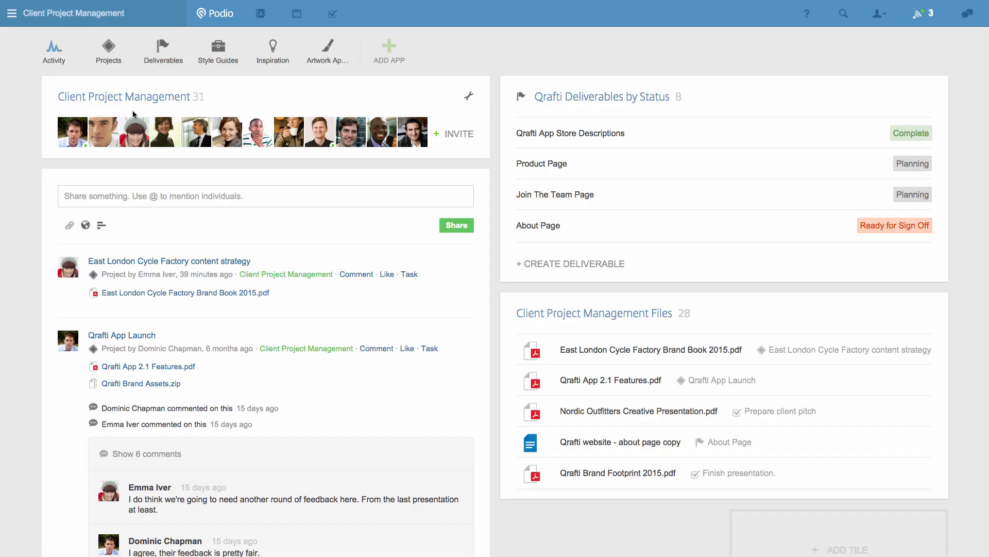
mouse_move(109, 51)
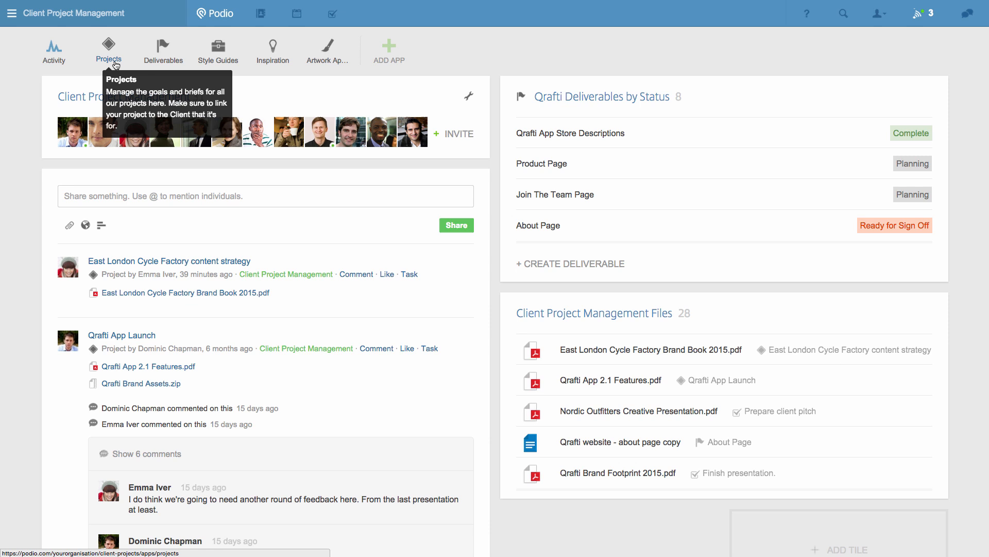
mouse_move(163, 56)
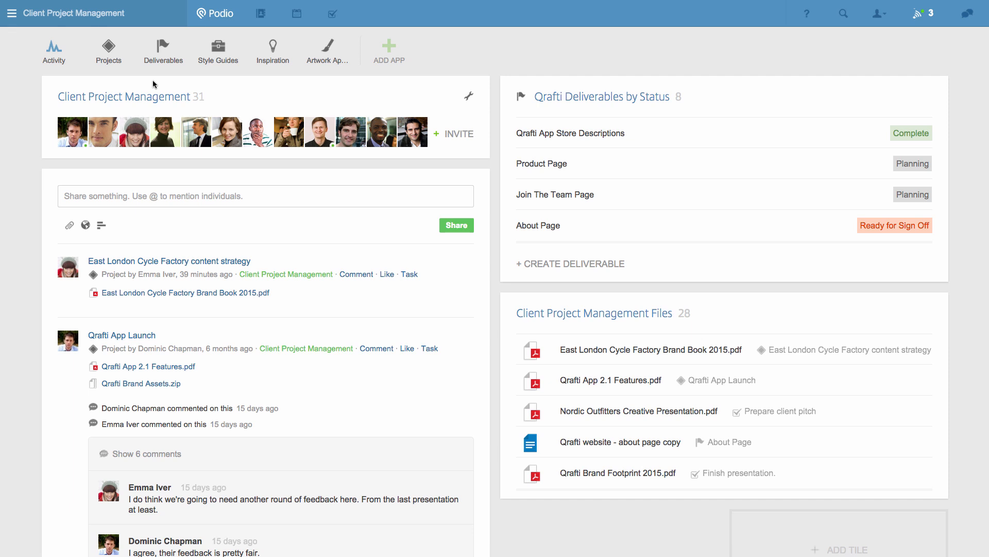
mouse_move(113, 68)
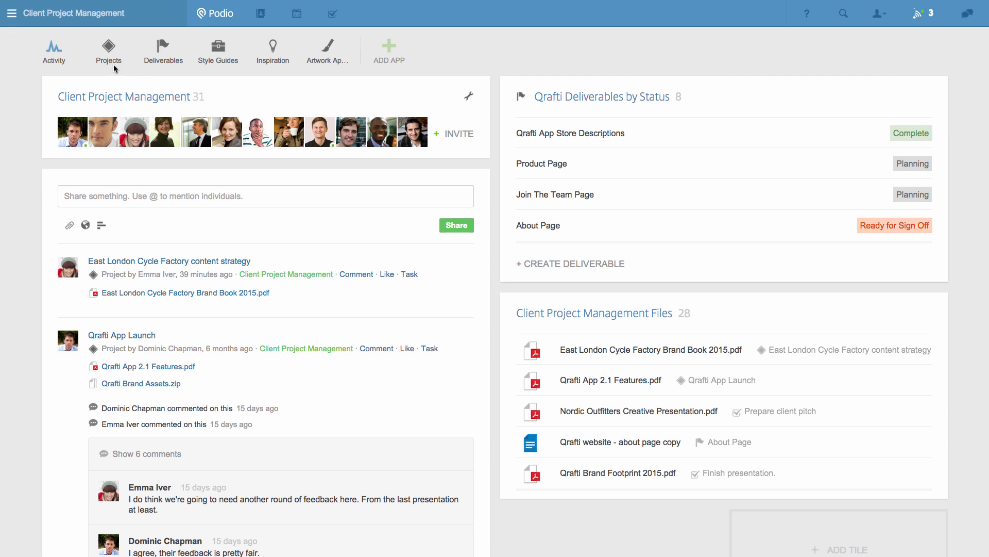
Open Projects, view the East London Cycle Factory content strategy project, then return to the list.
click(107, 50)
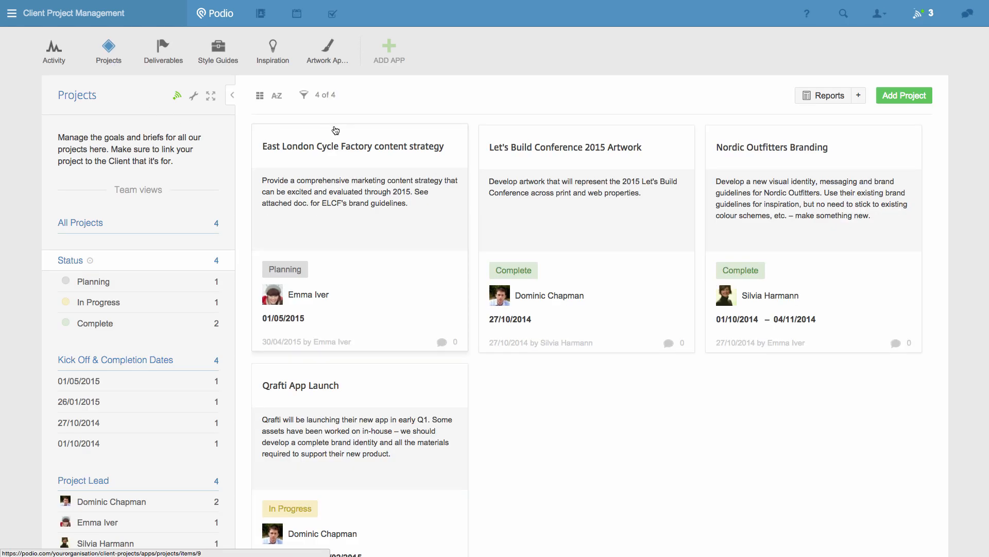
click(352, 146)
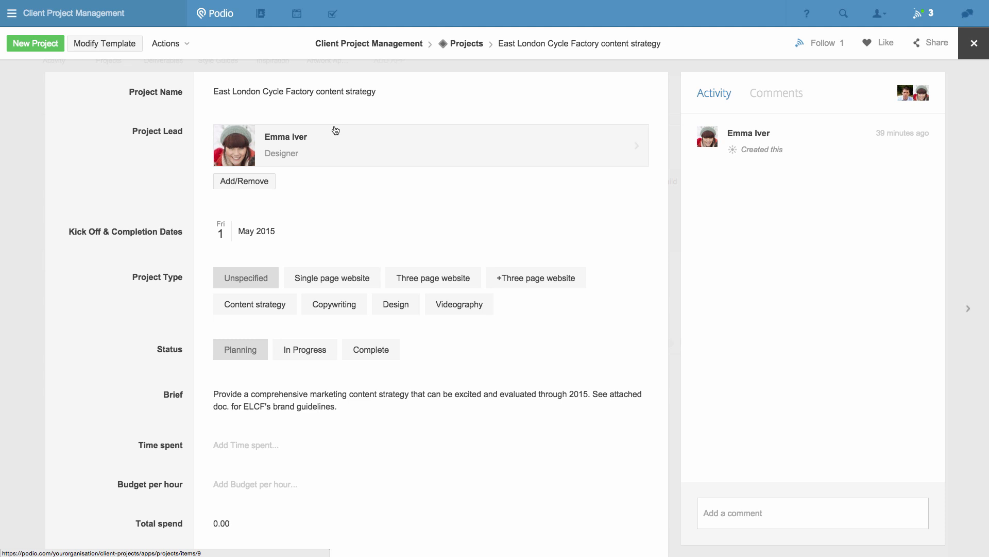
mouse_move(505, 293)
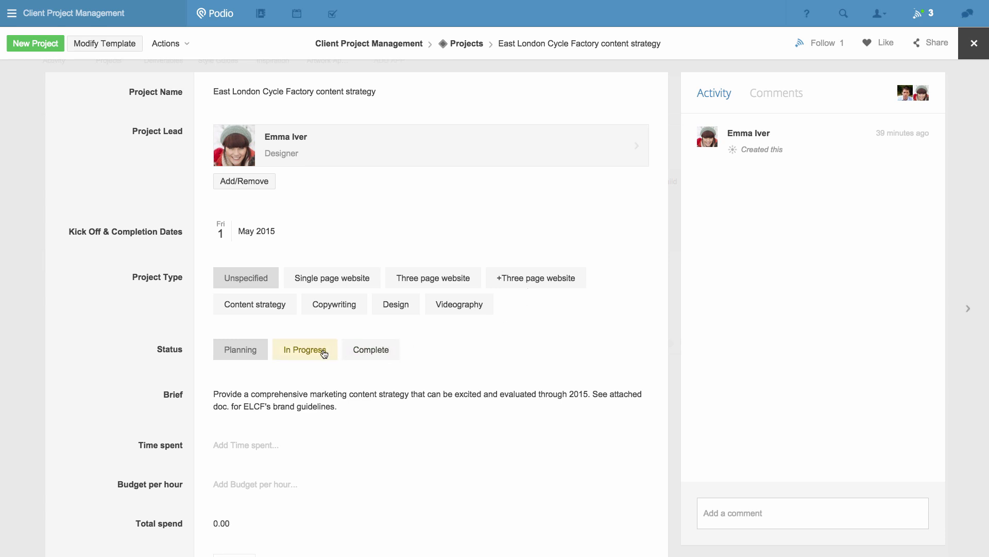
click(305, 348)
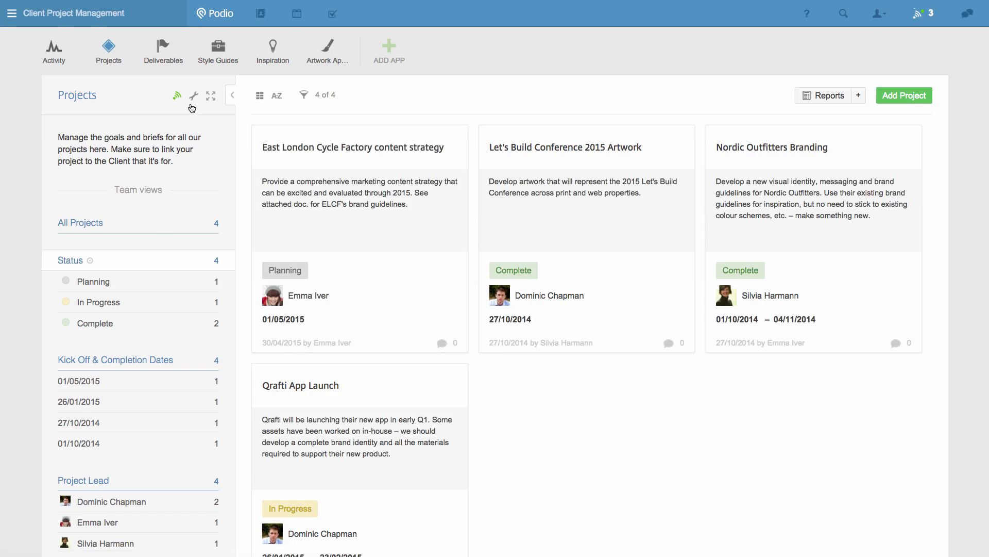
Create a Projects workflow on Project Updated, triggered by Project Type or Status changes.
click(193, 95)
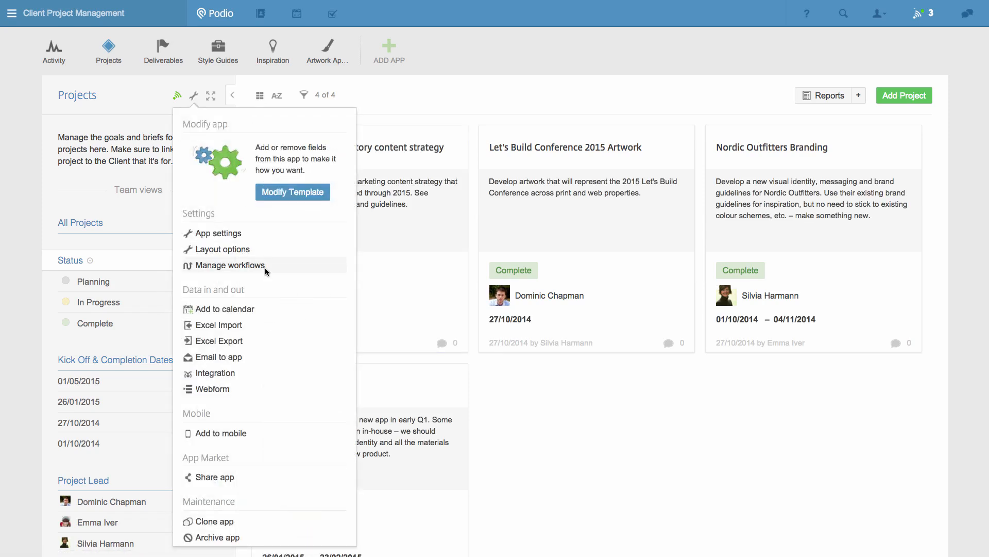
click(230, 264)
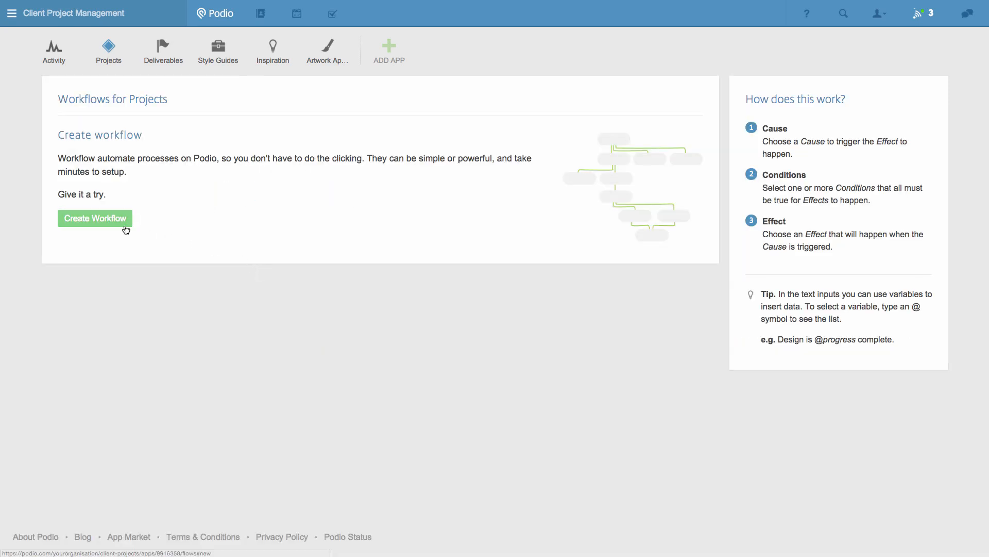
click(94, 217)
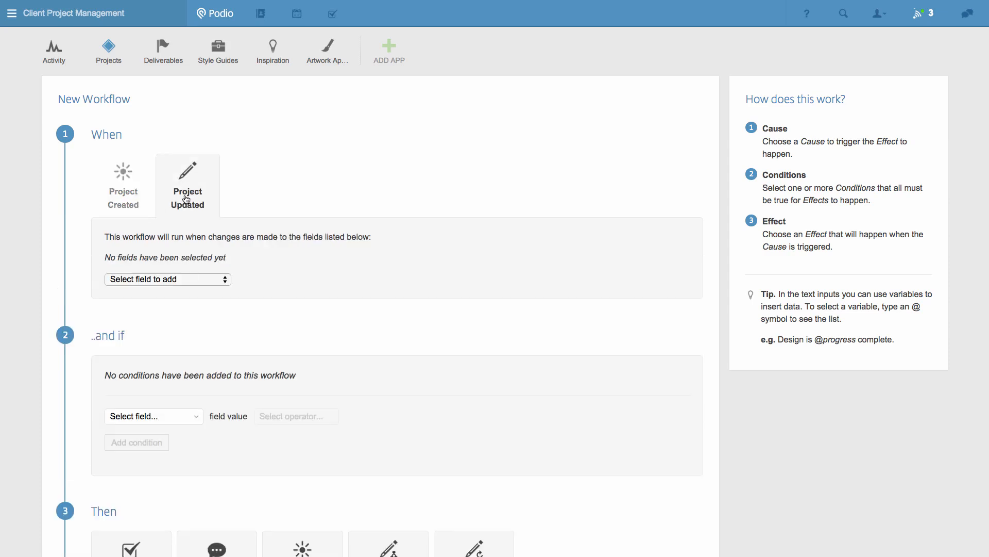
click(167, 279)
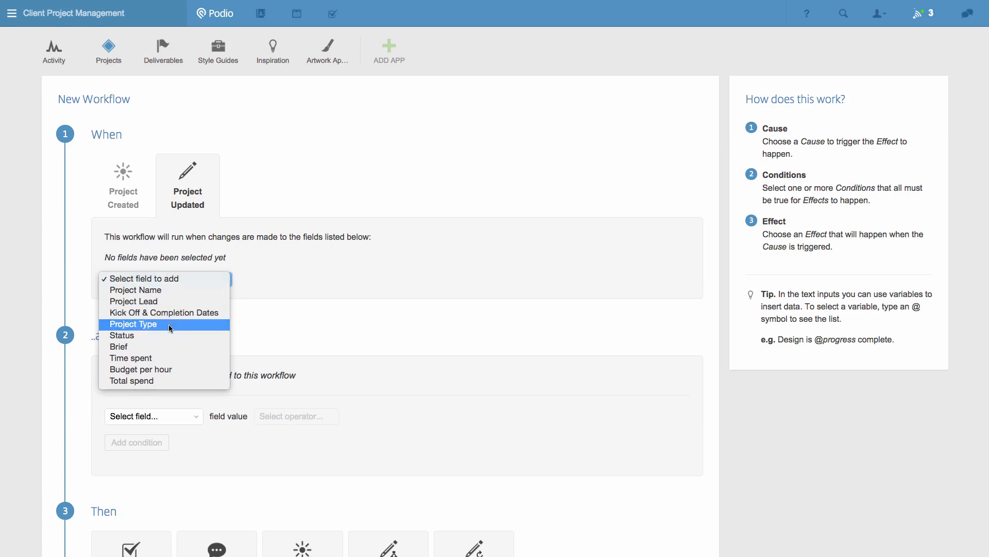
click(133, 323)
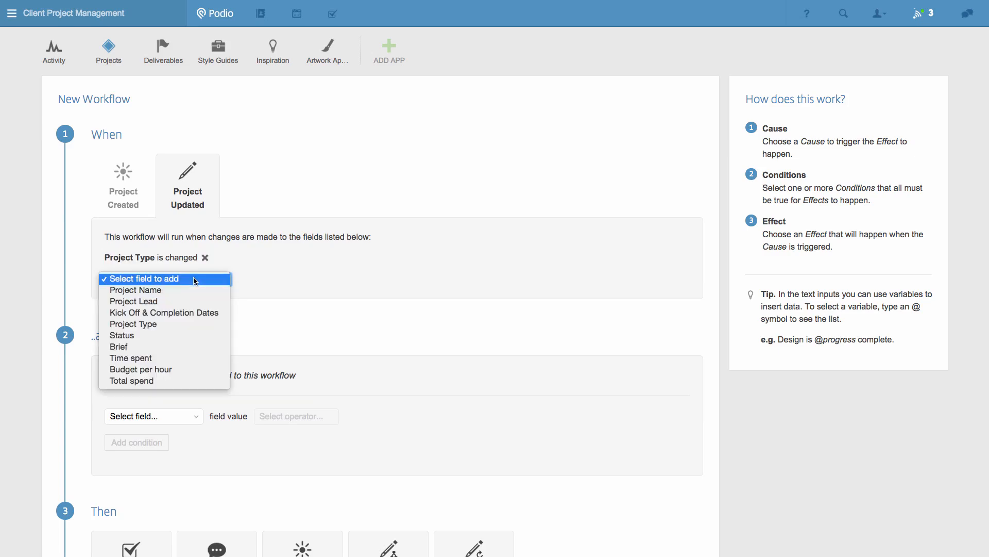
click(121, 335)
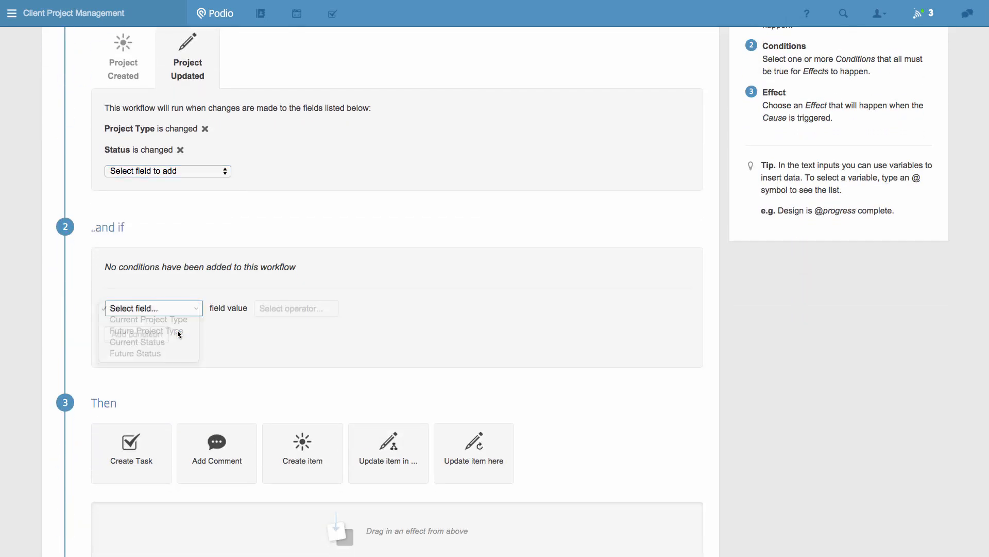
Add the condition Future Project Type contains Content strategy.
click(147, 331)
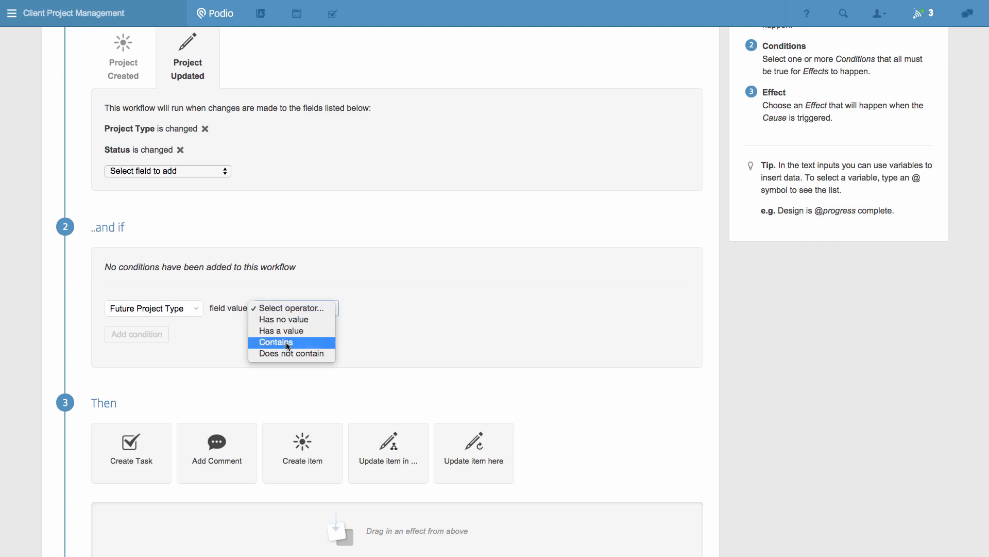
click(275, 342)
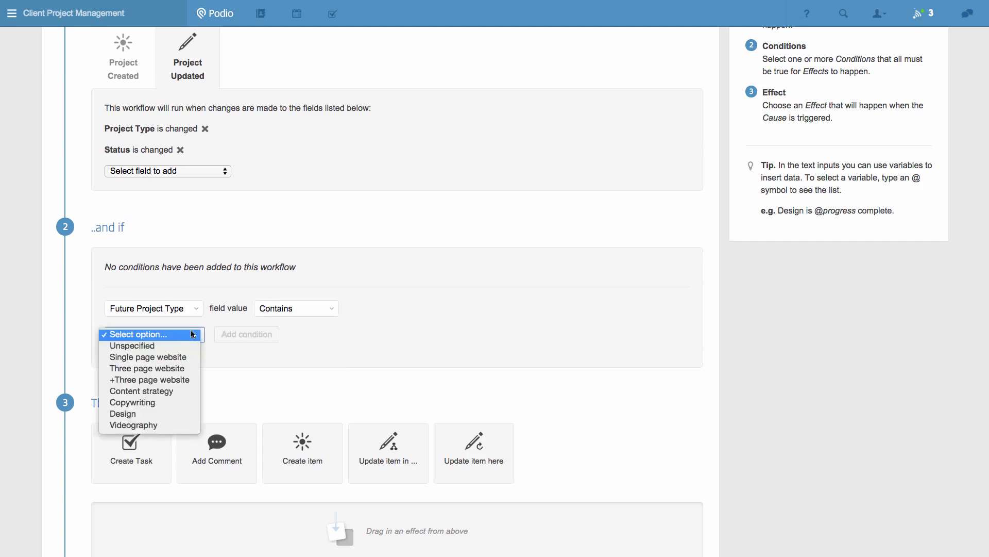
click(141, 391)
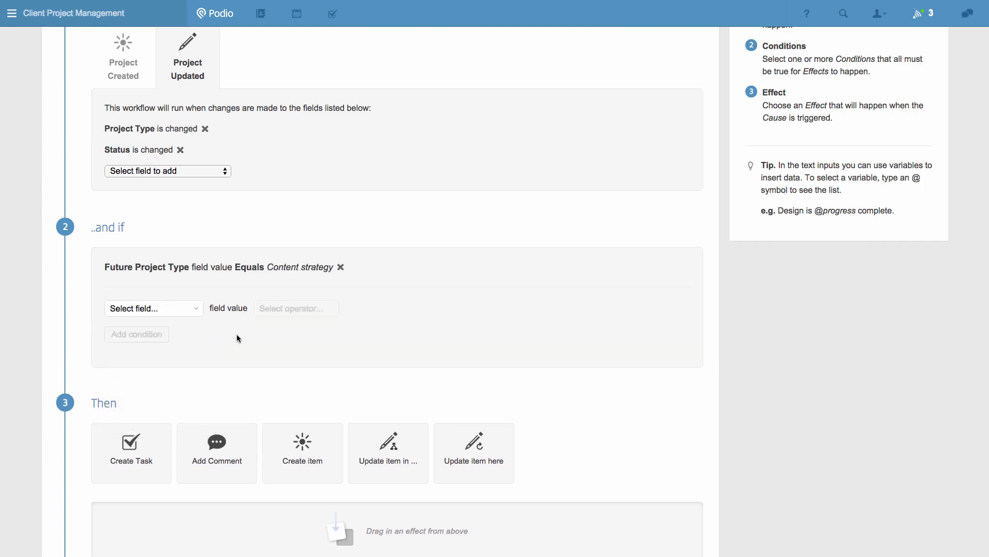
Add a second condition requiring Future Status to be In Progress.
click(153, 309)
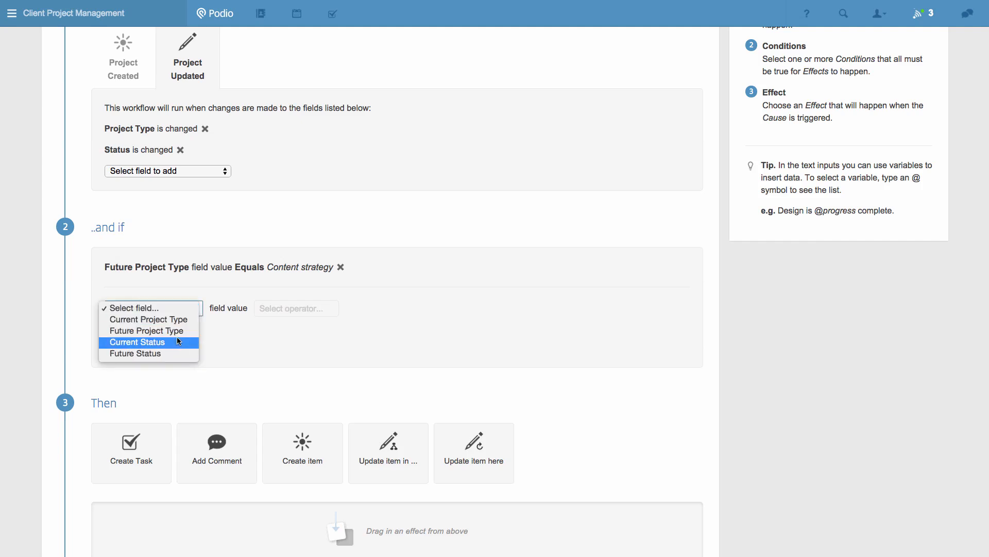
click(134, 354)
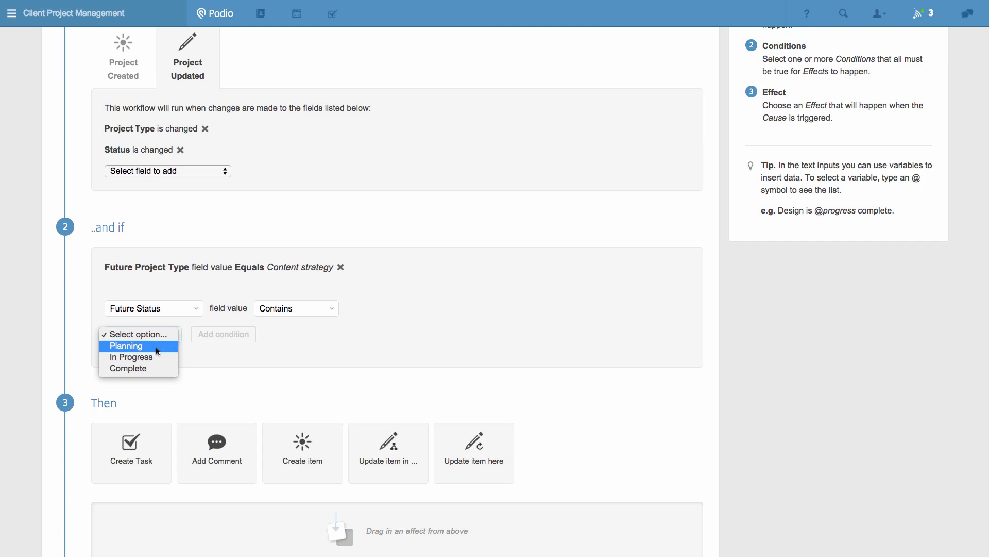
click(132, 357)
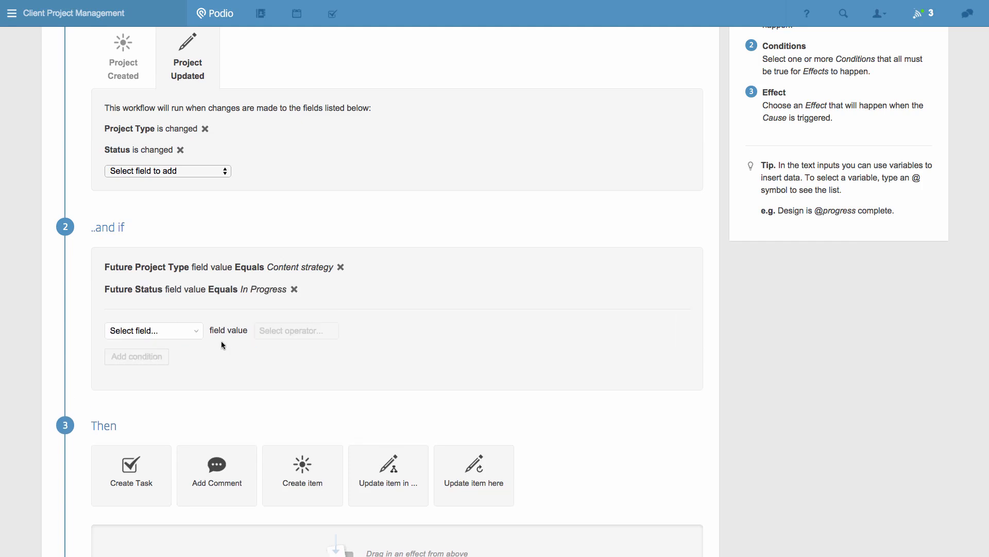
scroll(down, 3)
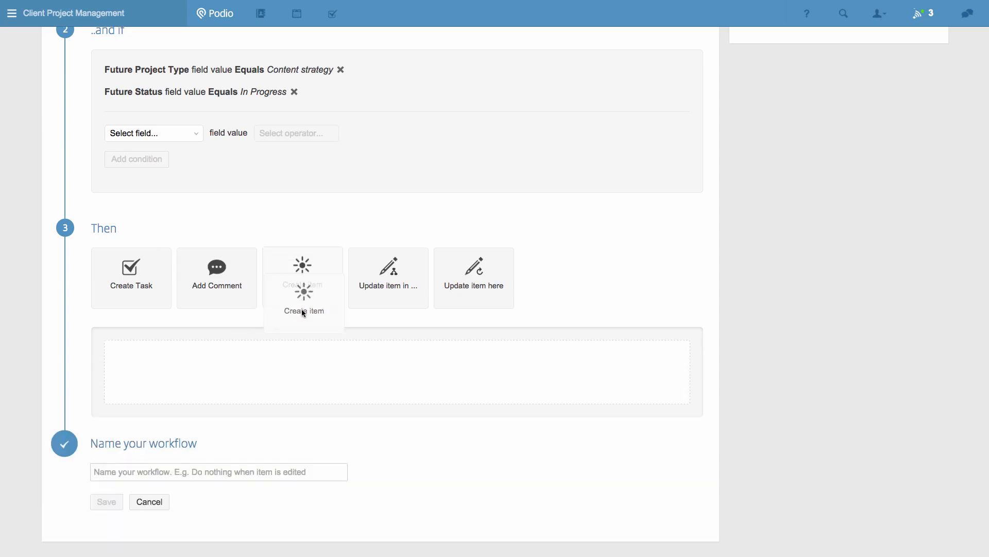
Add a Create item effect targeting the related Deliverables app.
click(302, 278)
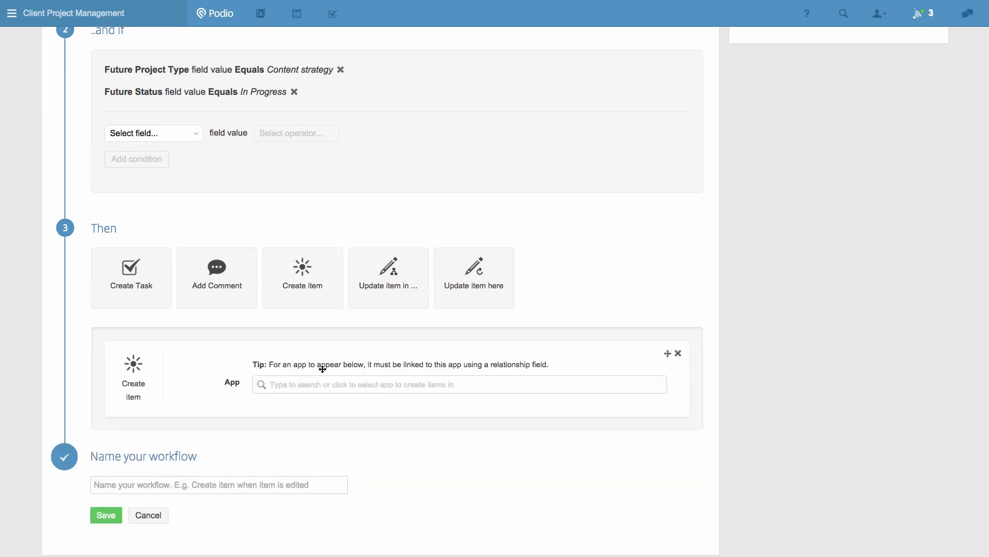
click(459, 383)
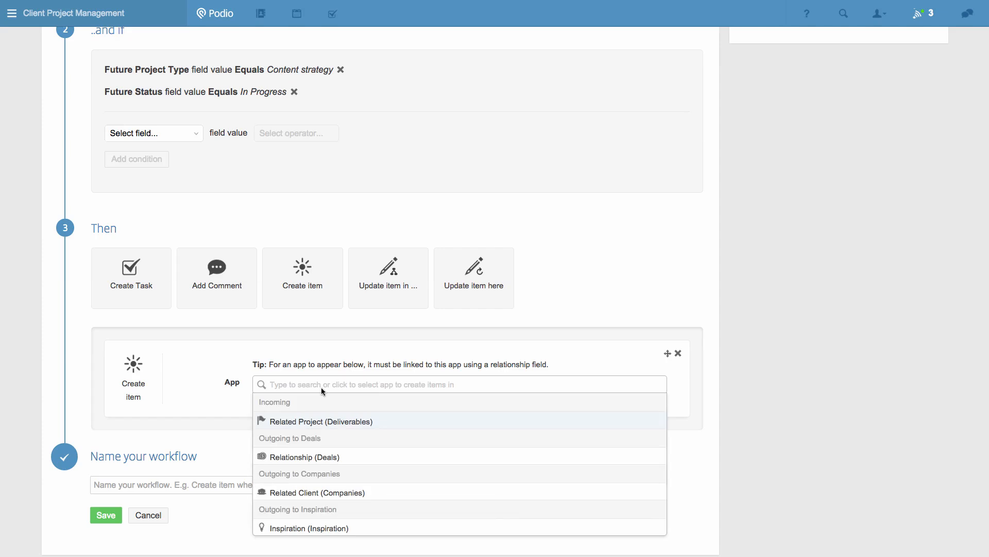
mouse_move(346, 428)
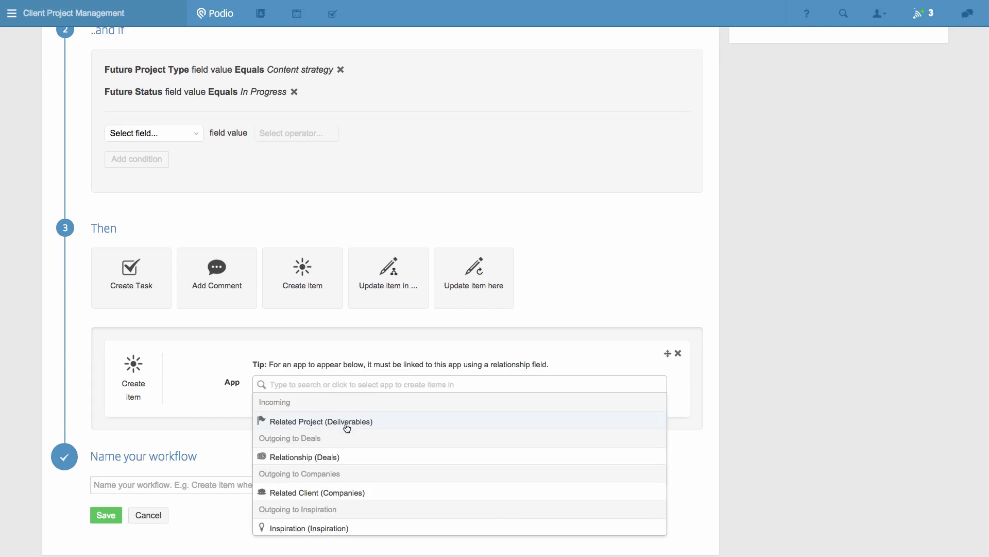
click(320, 421)
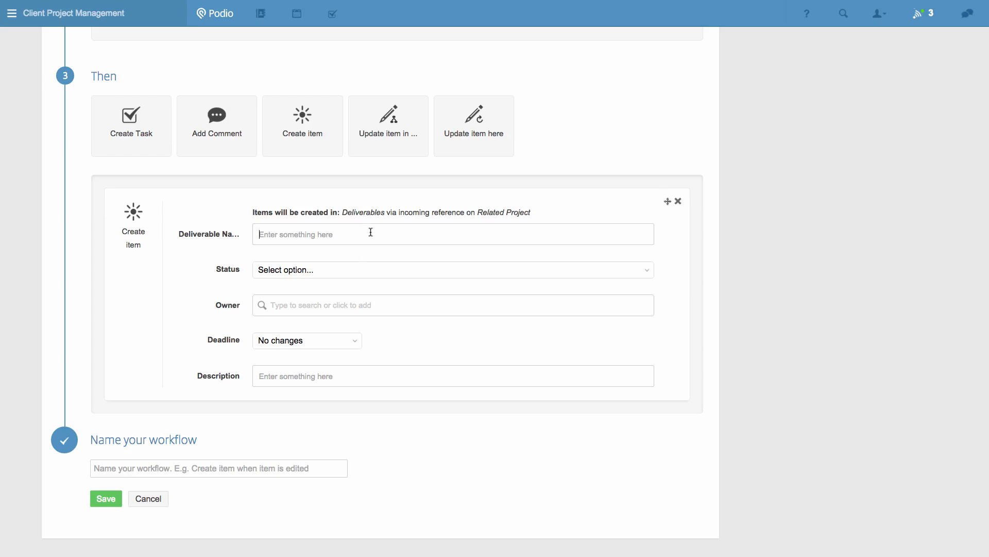
Configure deliverable 'Competitor research': status Planning, an owner, deadline Today + 10 days.
text(Competitor rese)
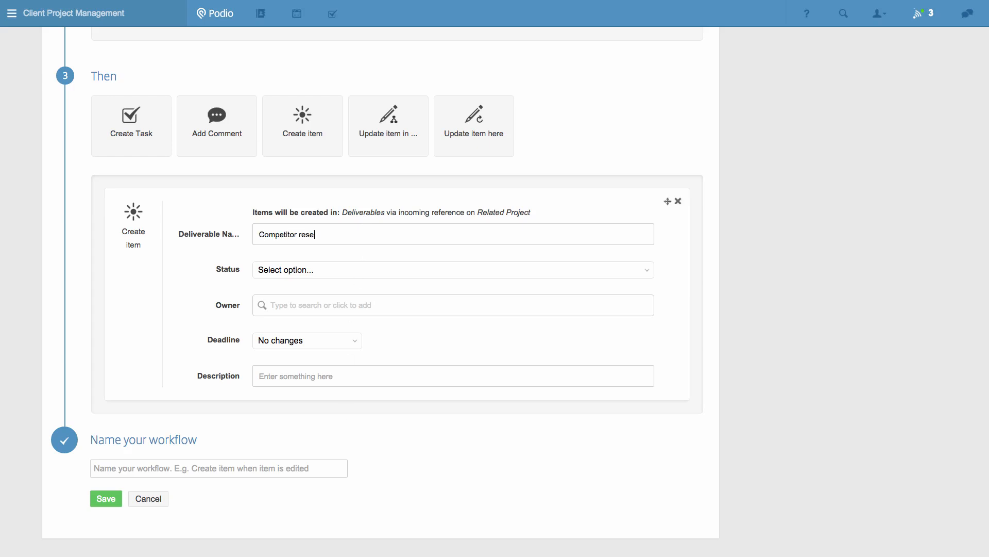
click(451, 269)
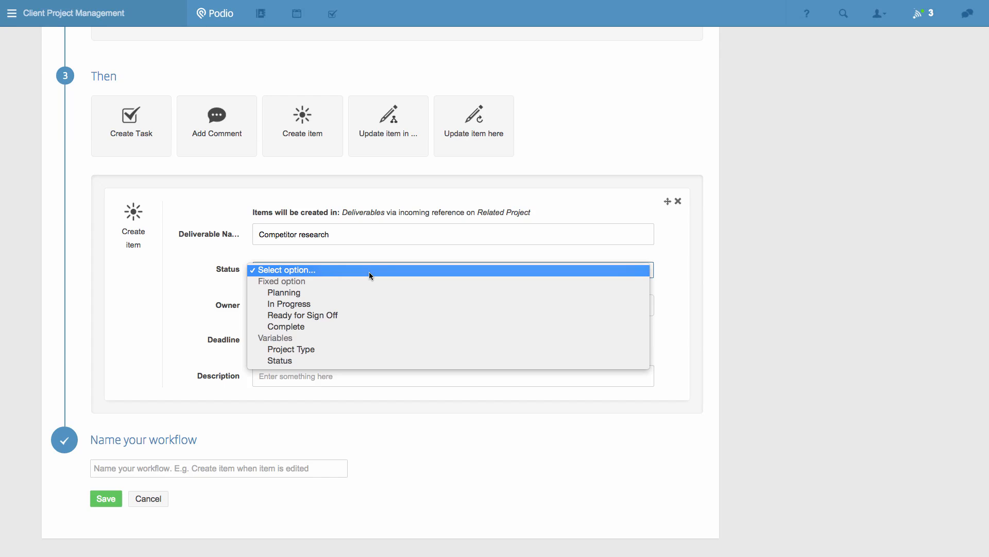
click(284, 292)
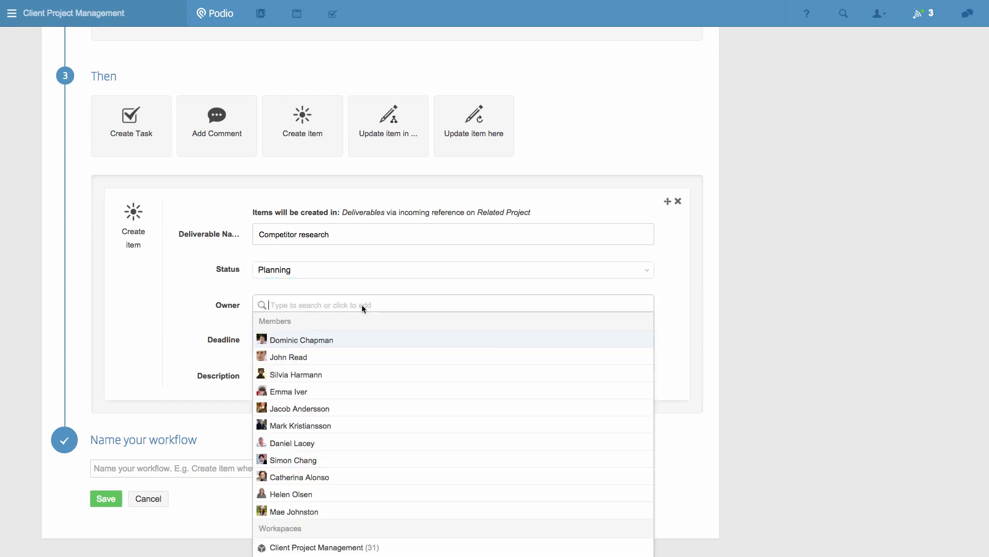
click(288, 357)
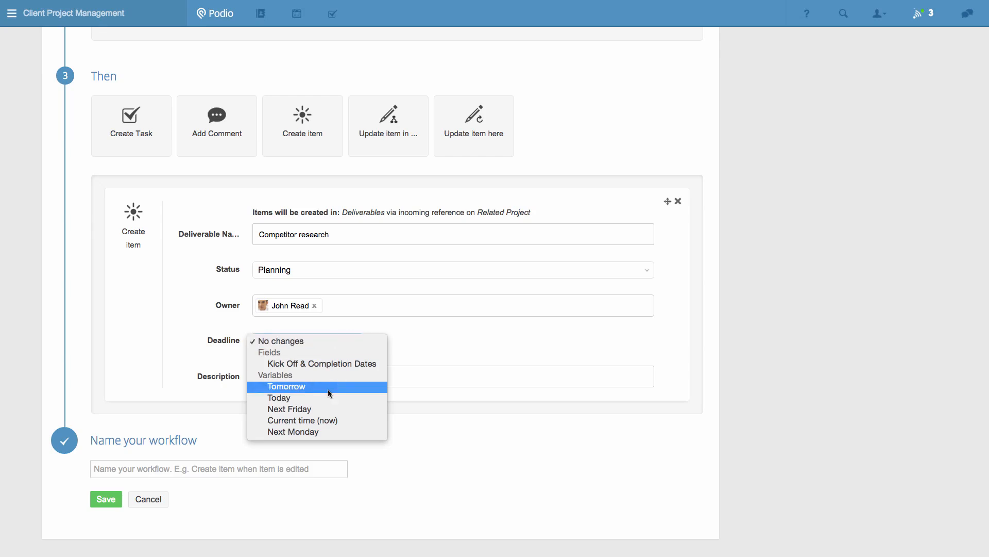
click(279, 397)
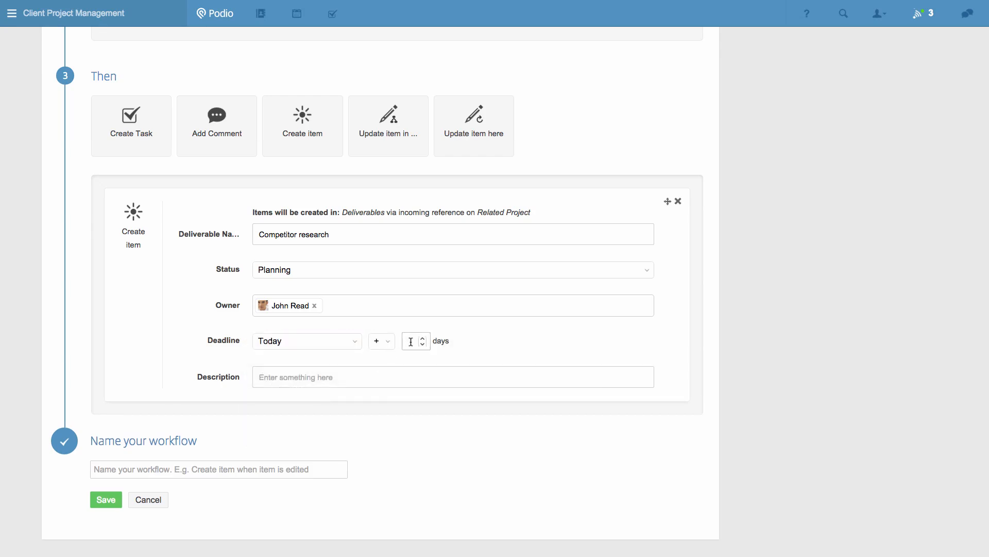
text(10)
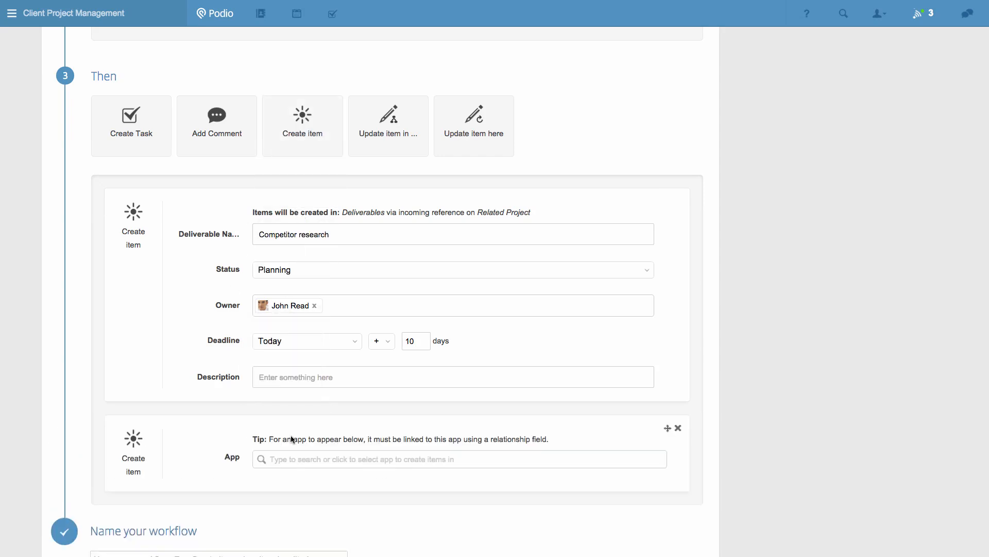
scroll(down, 3)
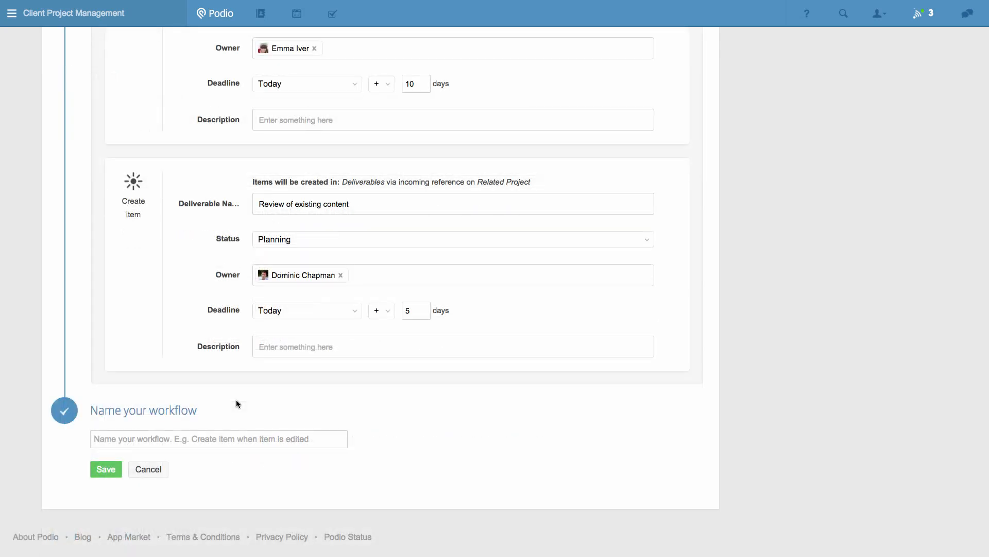
Name the workflow 'Content strategy project kick-off', save it, and return to Projects.
text(Content strategy project kick-off)
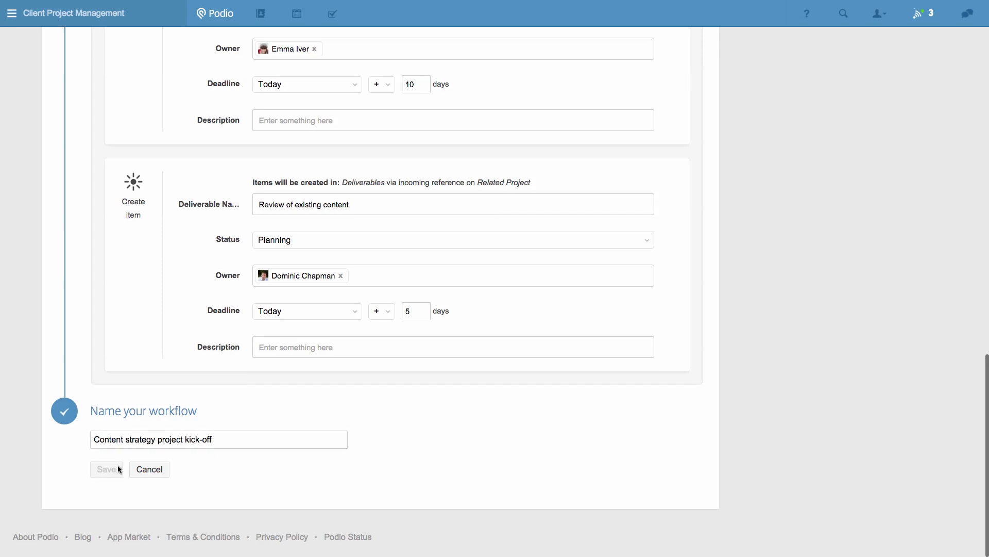
click(106, 469)
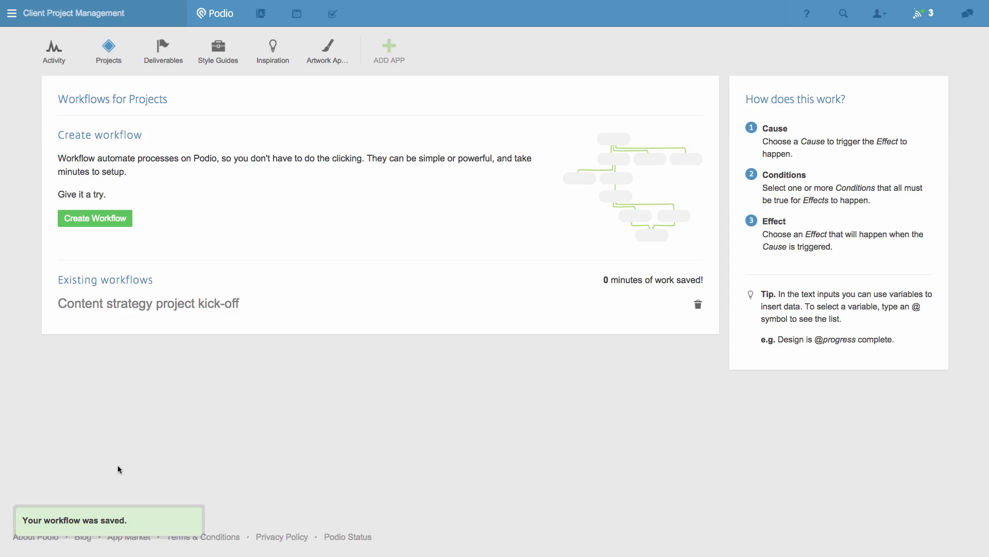
mouse_move(88, 419)
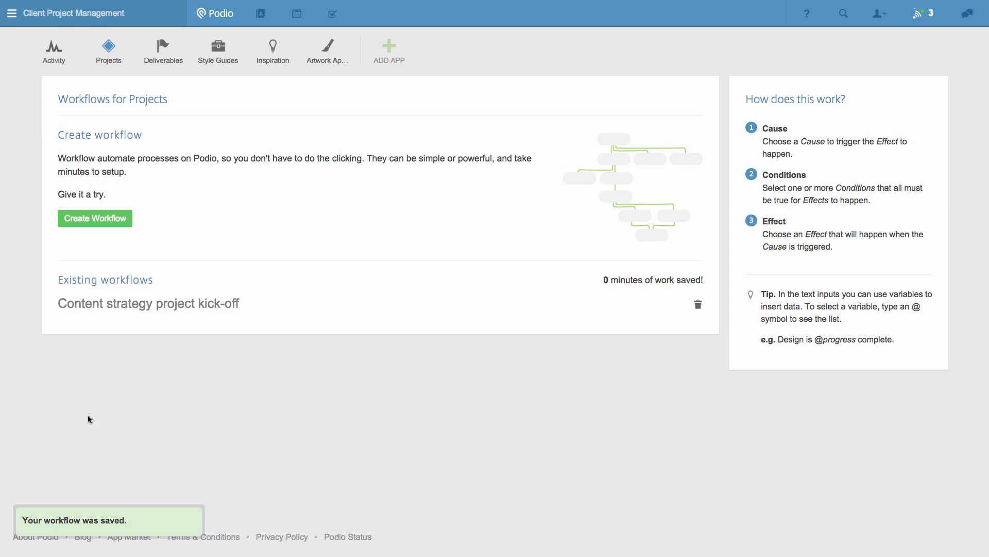
click(109, 50)
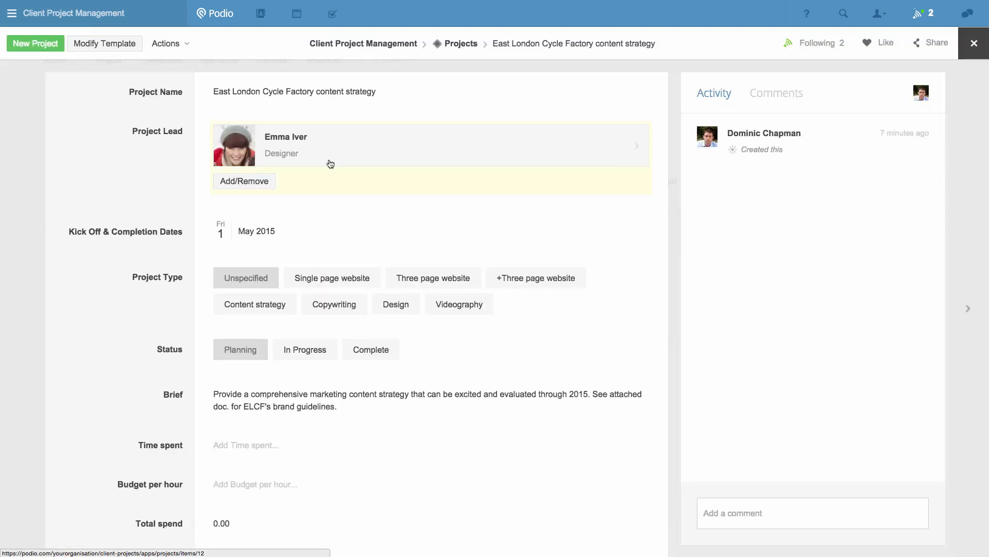
Set the East London Cycle Factory project's type to Content strategy and status to In Progress.
click(255, 304)
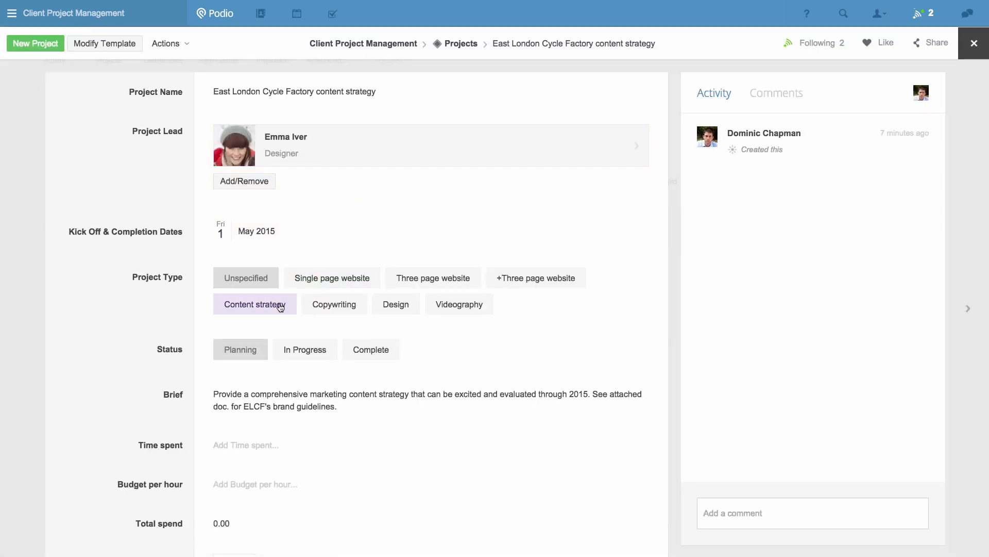
click(254, 304)
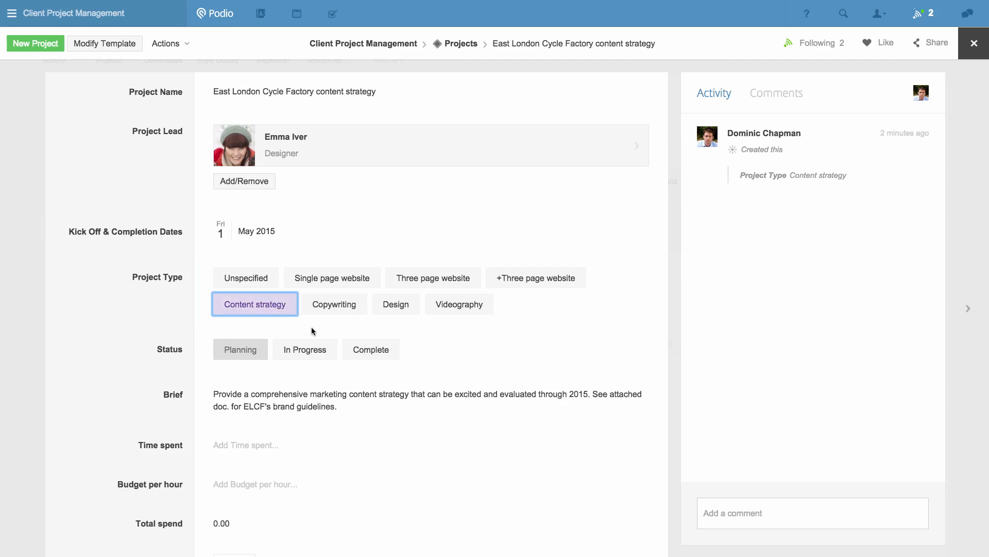
click(304, 349)
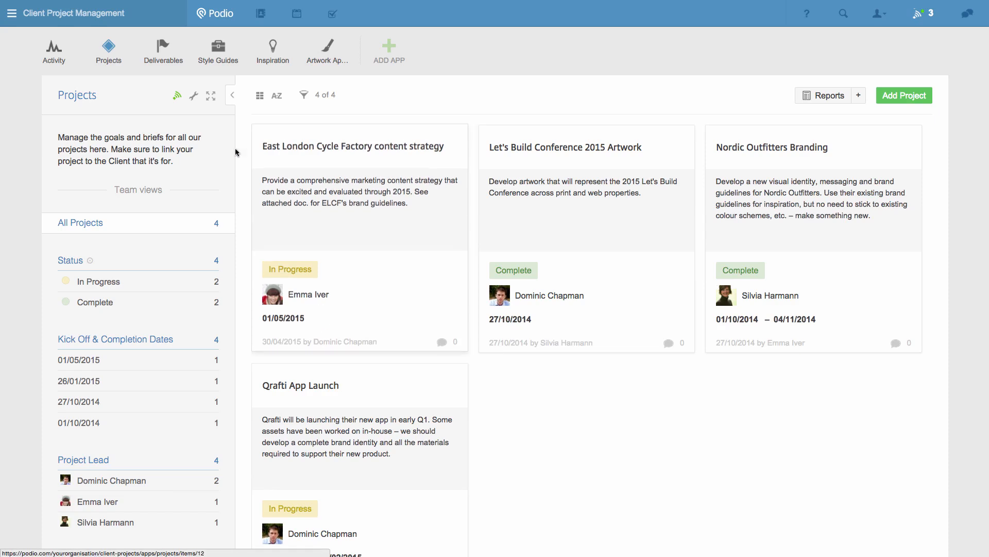
Check that the Competitor research deliverable links to the project, then return to Projects.
click(163, 50)
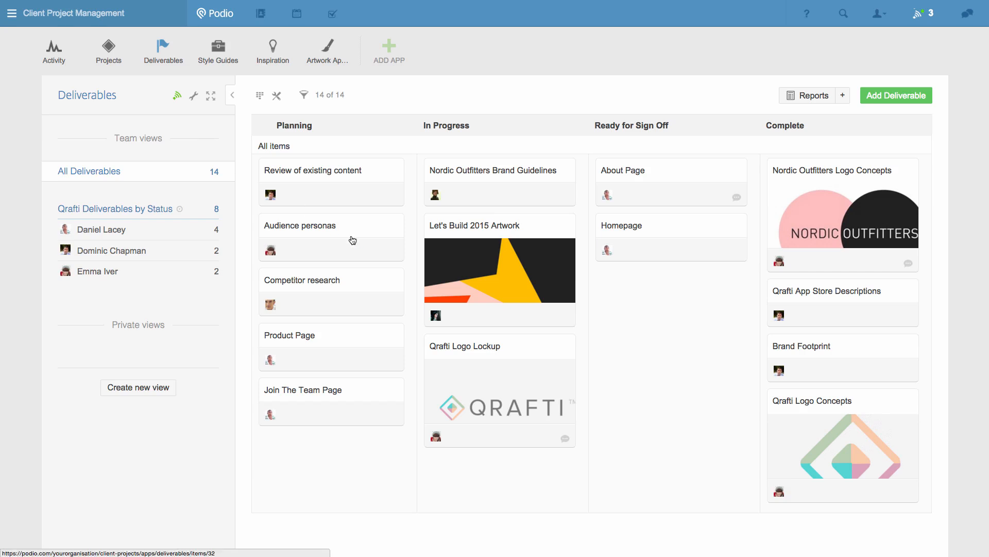
click(302, 280)
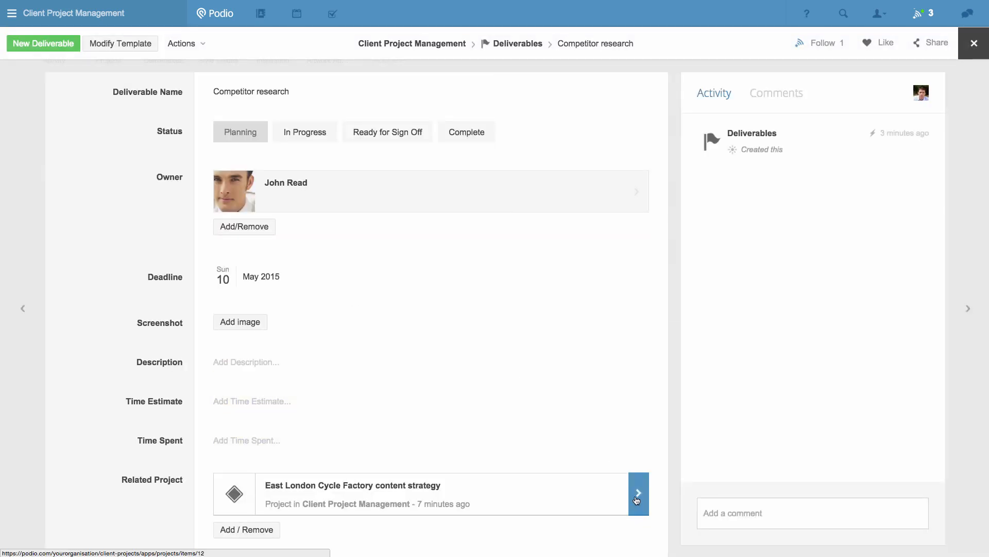
click(638, 494)
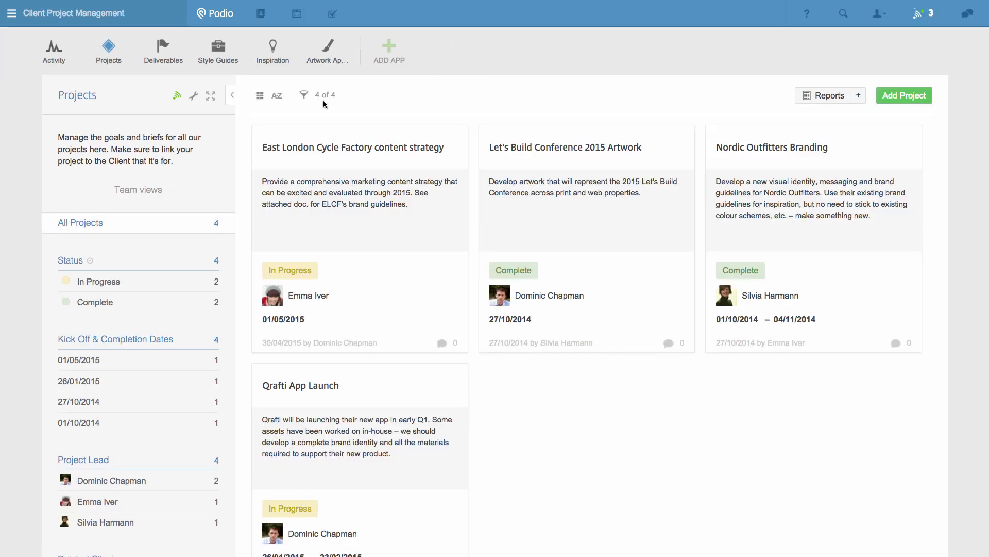
Open the Projects app's Manage workflows page from the wrench icon.
click(193, 96)
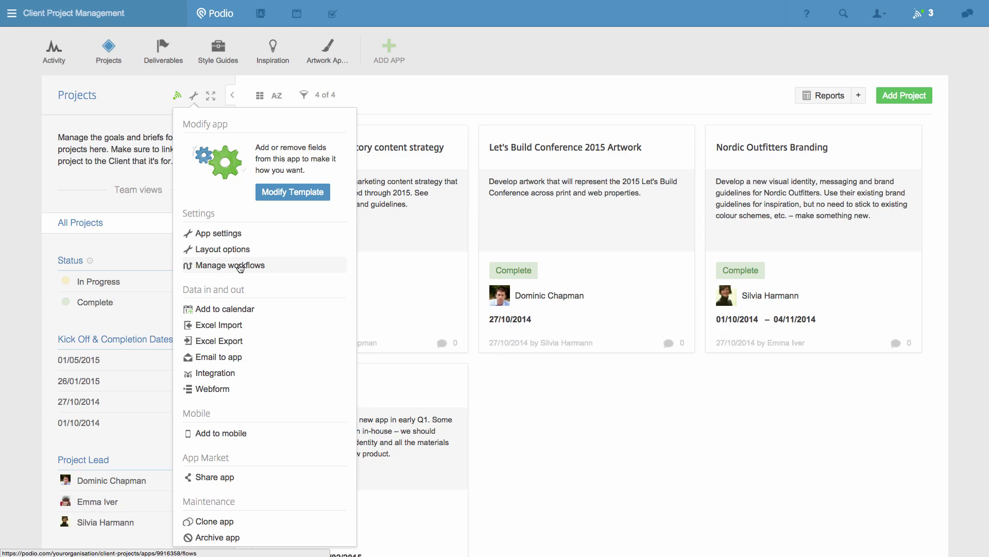
click(231, 264)
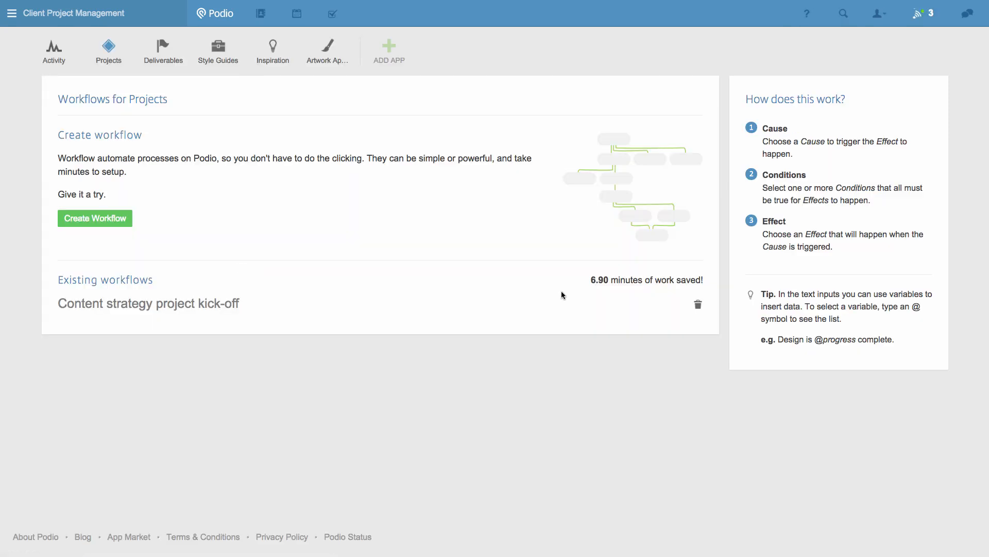